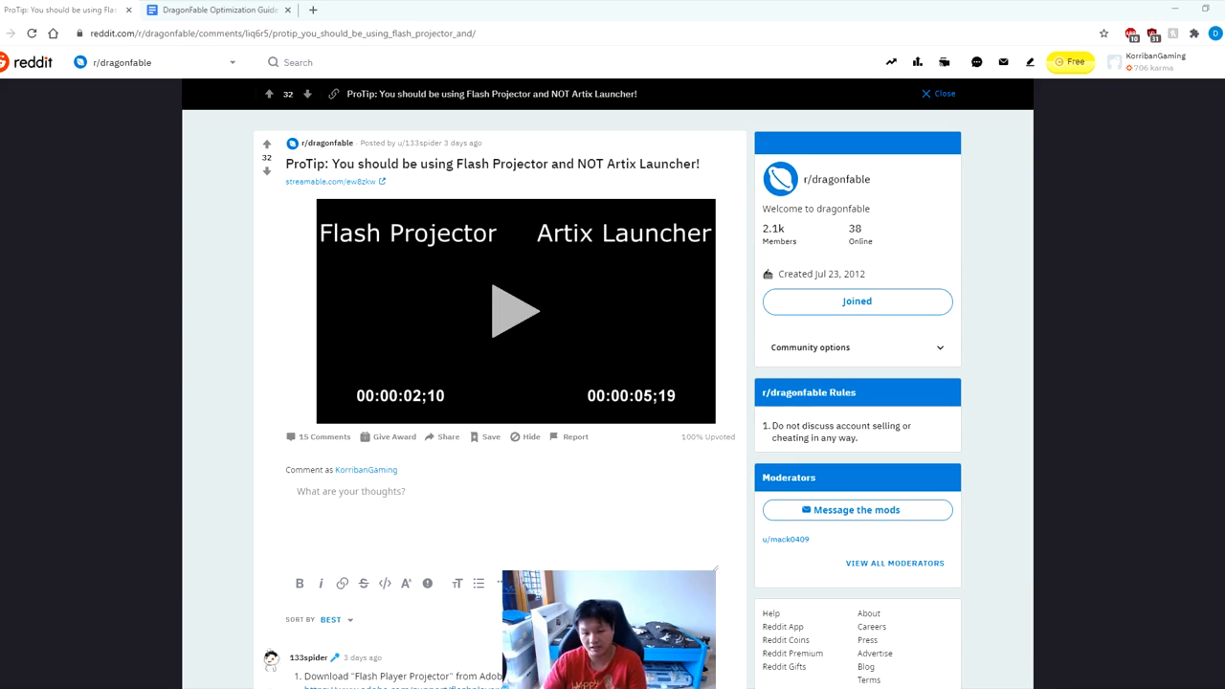
mouse_move(142, 342)
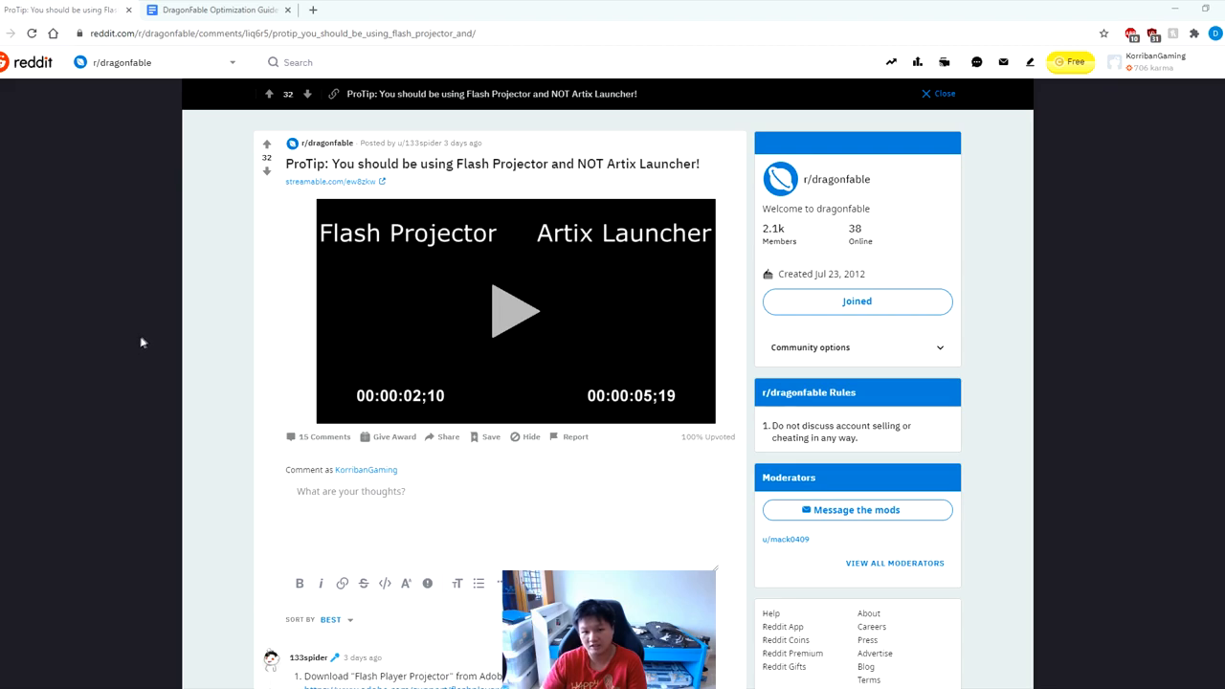
mouse_move(147, 340)
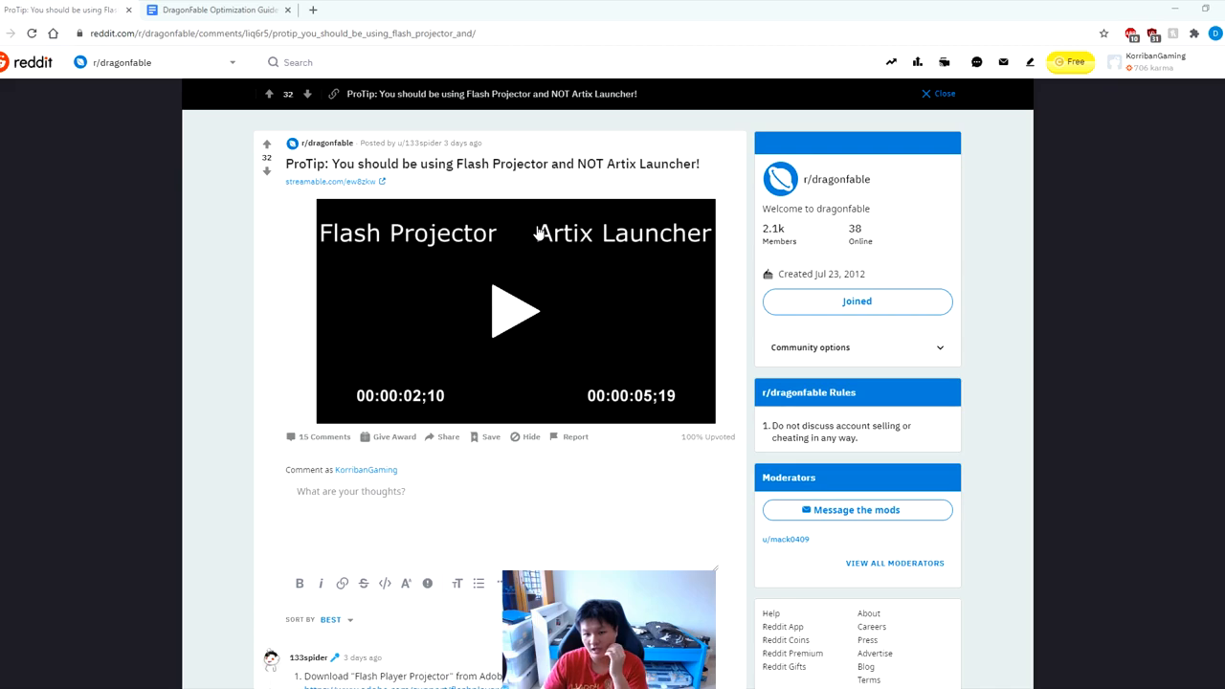
mouse_move(518, 316)
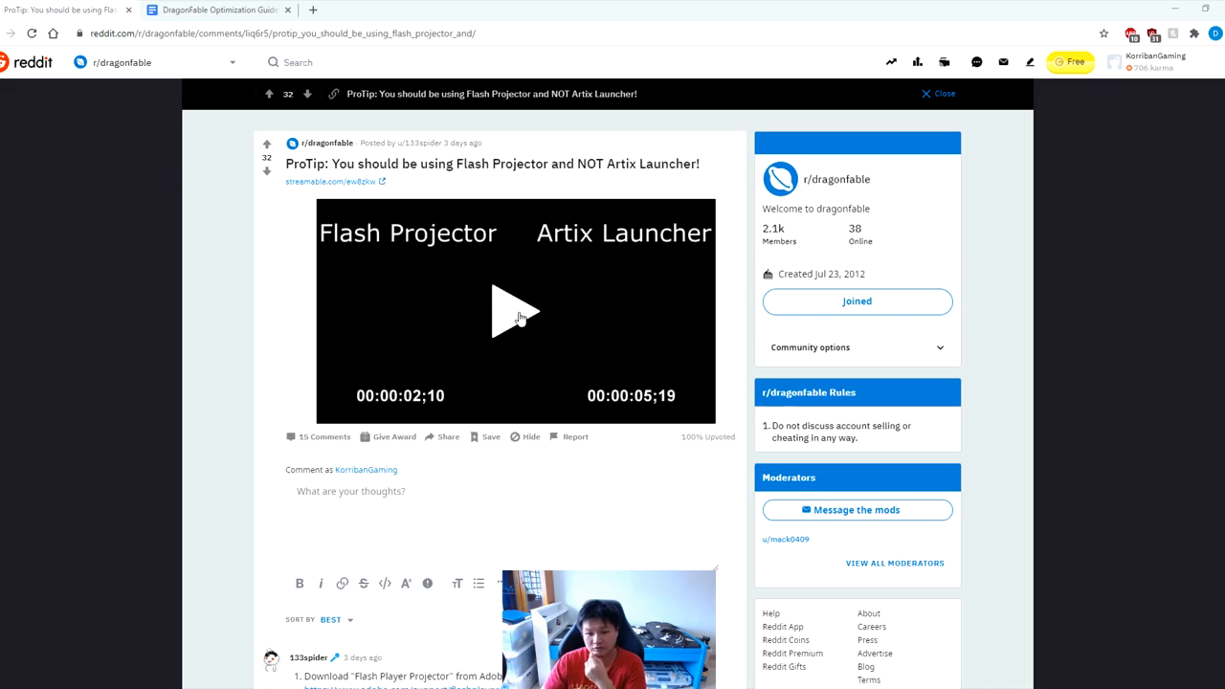
Start the embedded Flash Projector vs Artix Launcher comparison video in the Reddit post
click(517, 316)
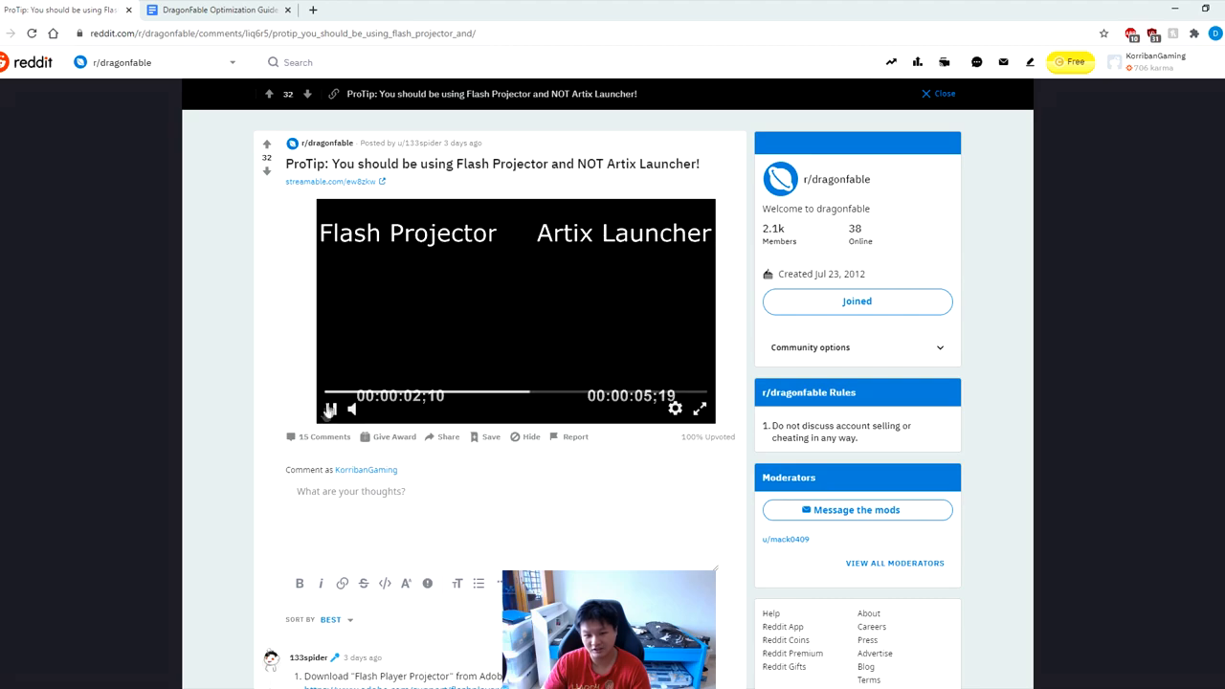
click(330, 409)
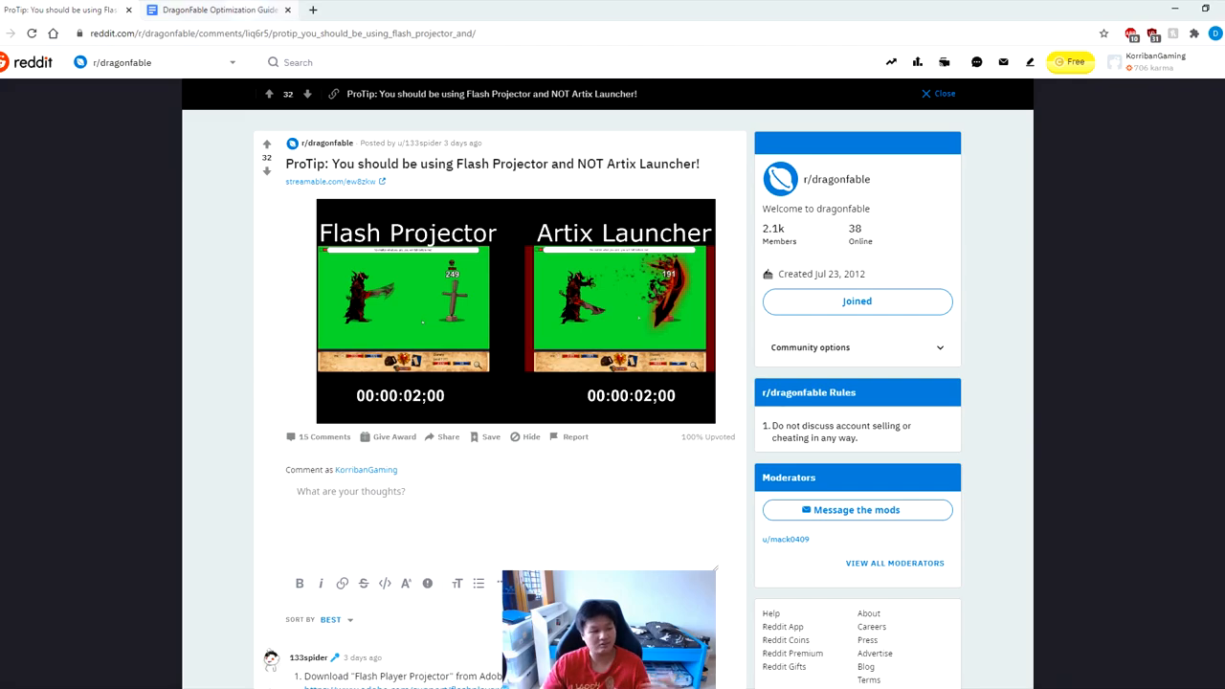
Bring up the DragonFable Optimization Guide tab and read down through Method 1 – Flash Projector
click(220, 11)
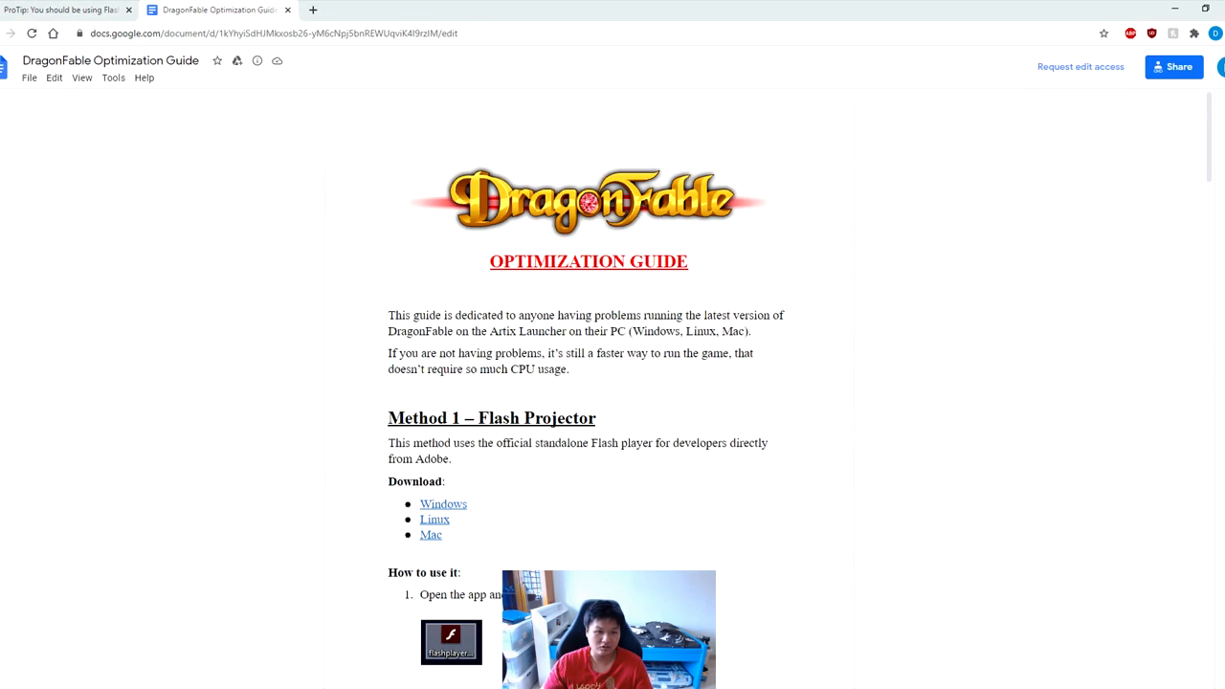
mouse_move(384, 191)
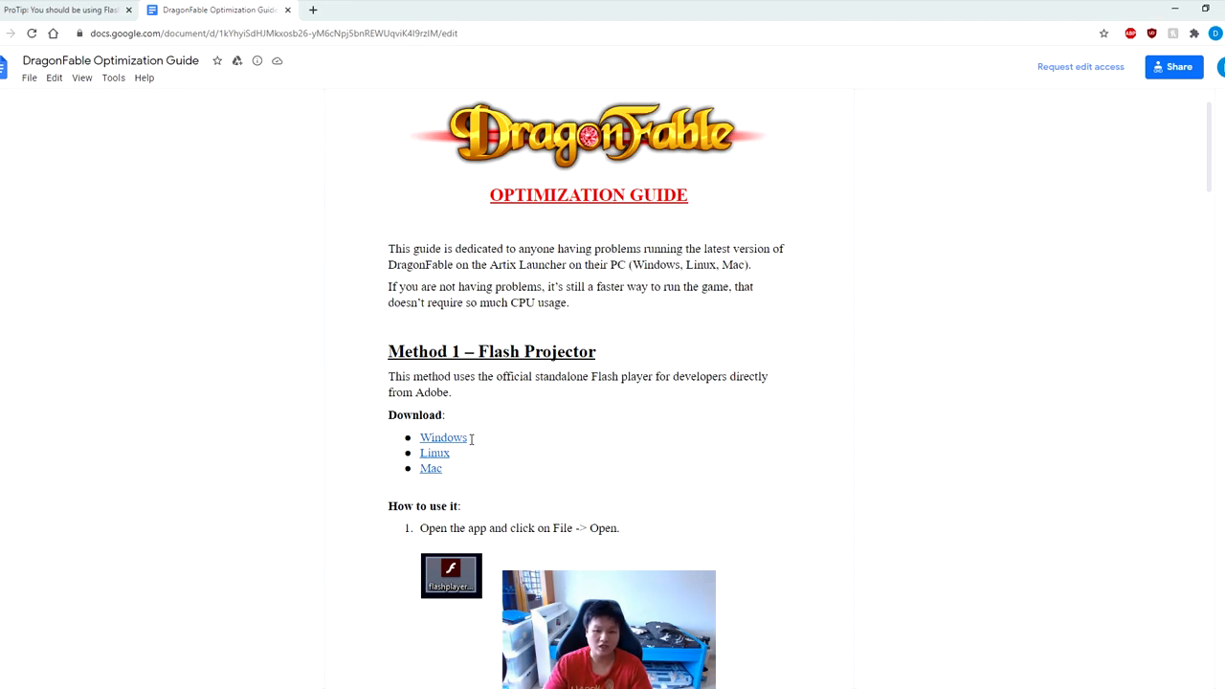
mouse_move(432, 452)
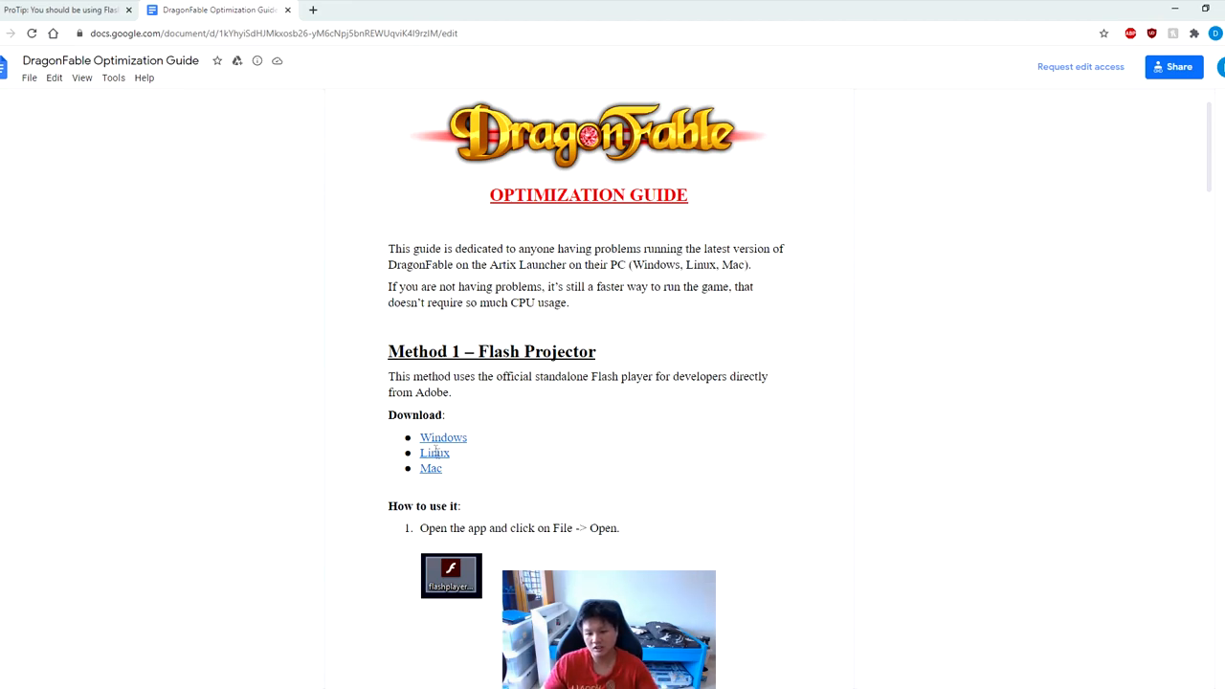
scroll(down, 3)
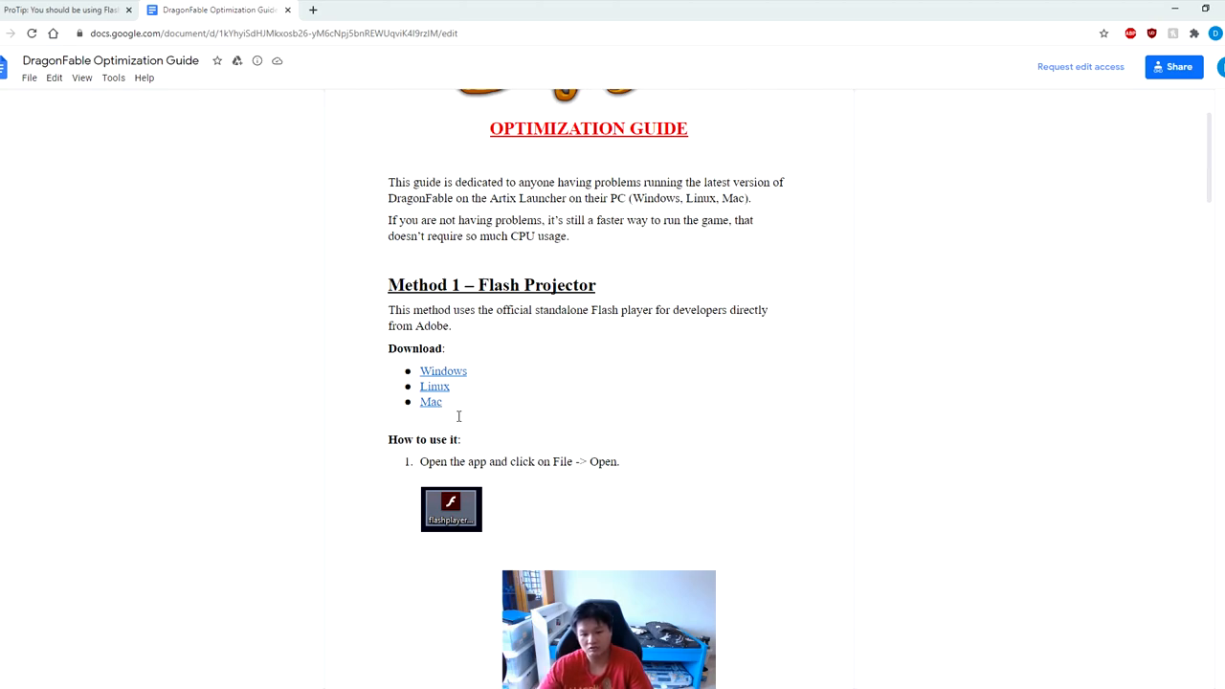
scroll(down, 3)
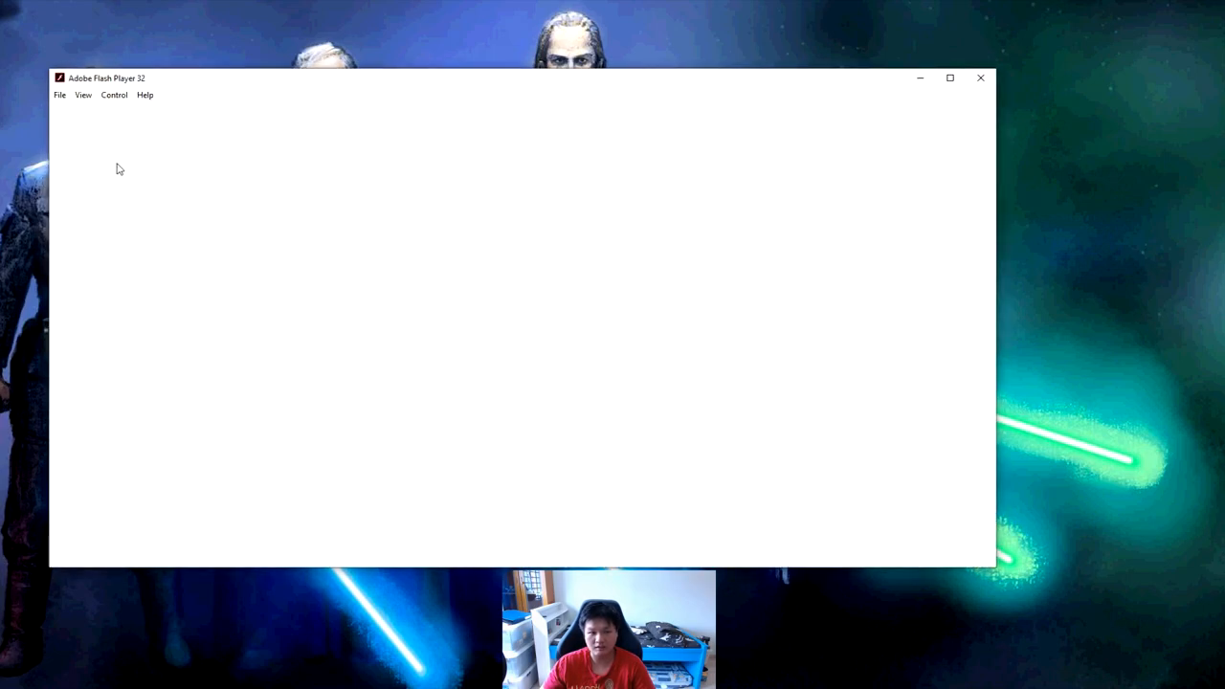
Load the pasted DFLoader URL via File > Open so DragonFable's login screen appears in the projector
click(61, 96)
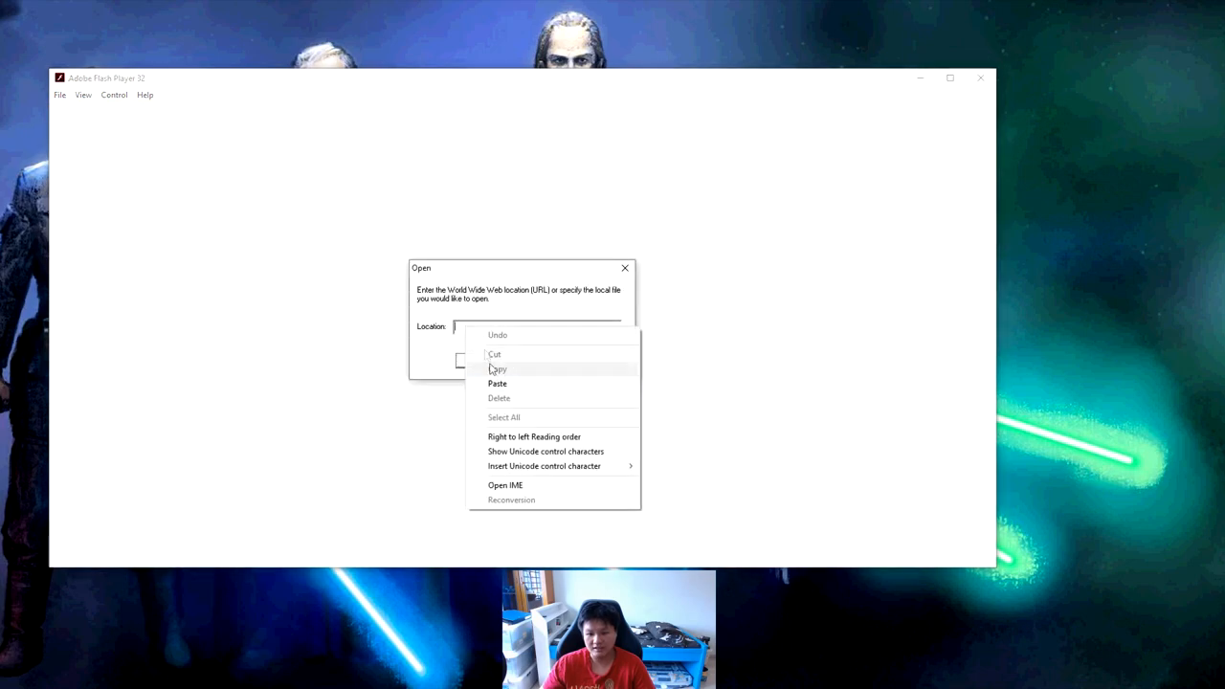
click(497, 383)
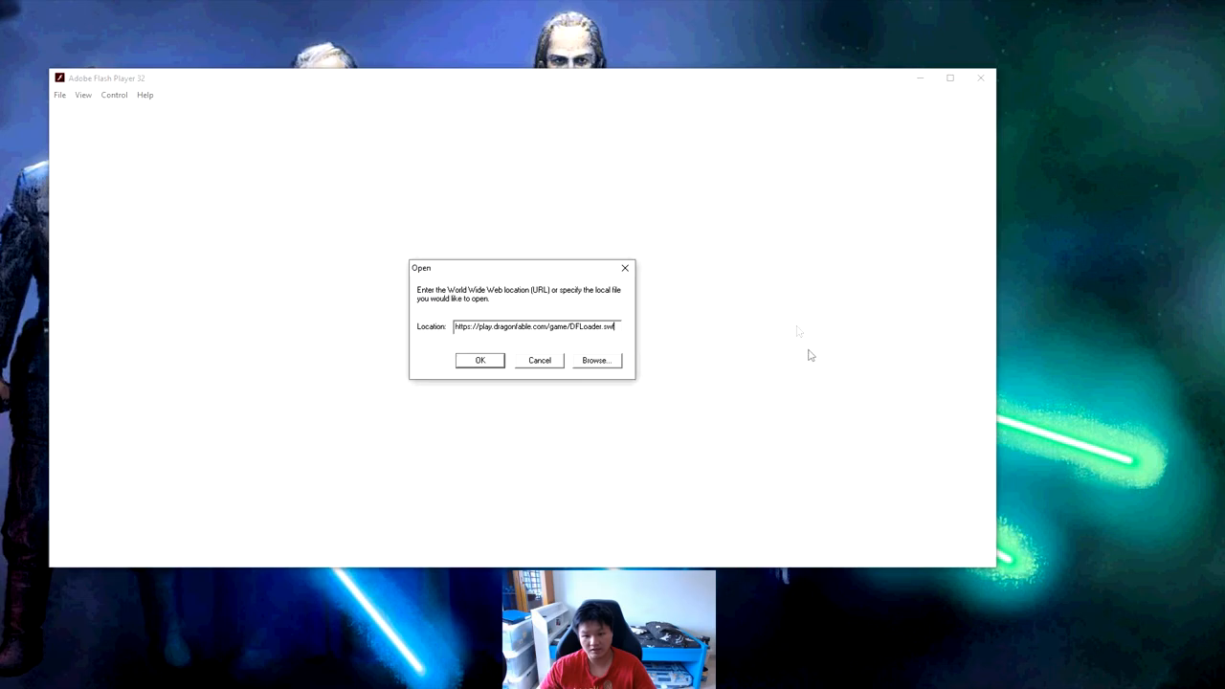
click(478, 359)
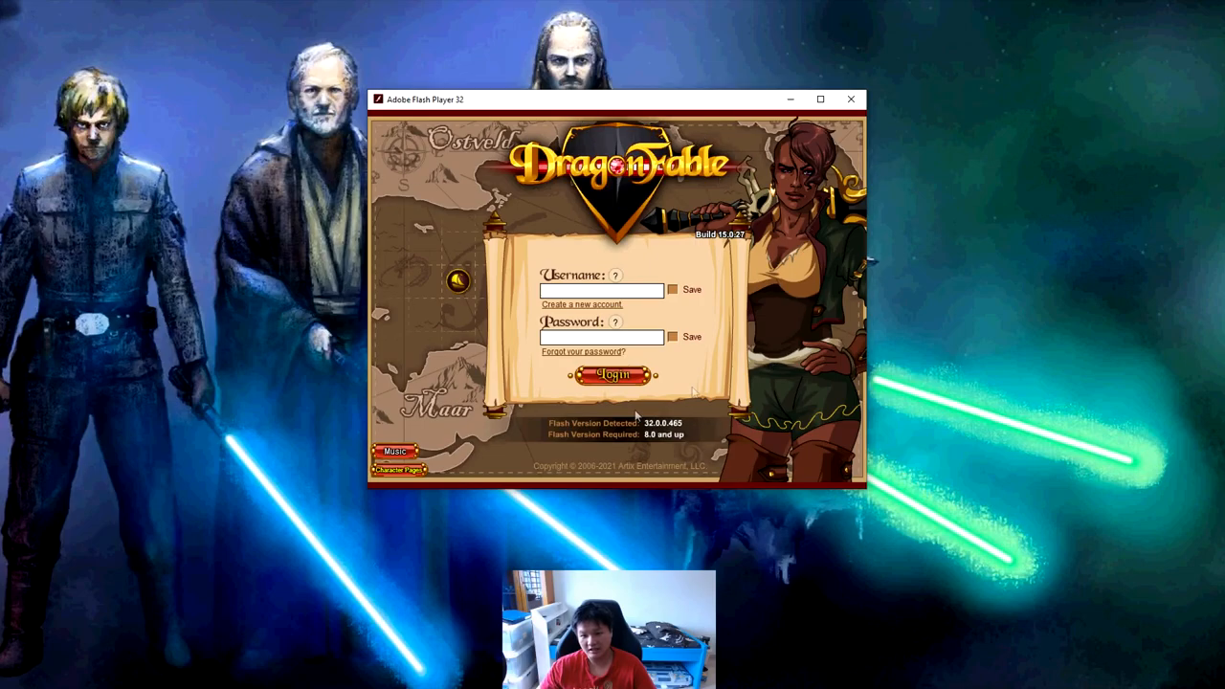
mouse_move(488, 264)
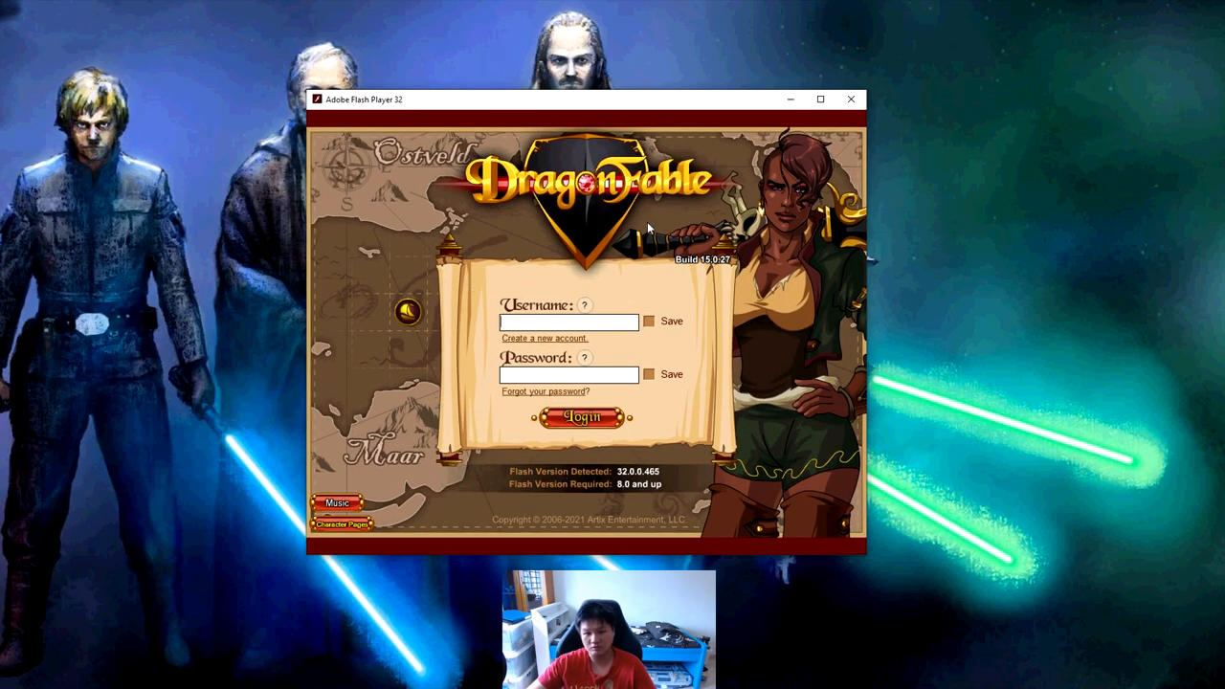
mouse_move(851, 103)
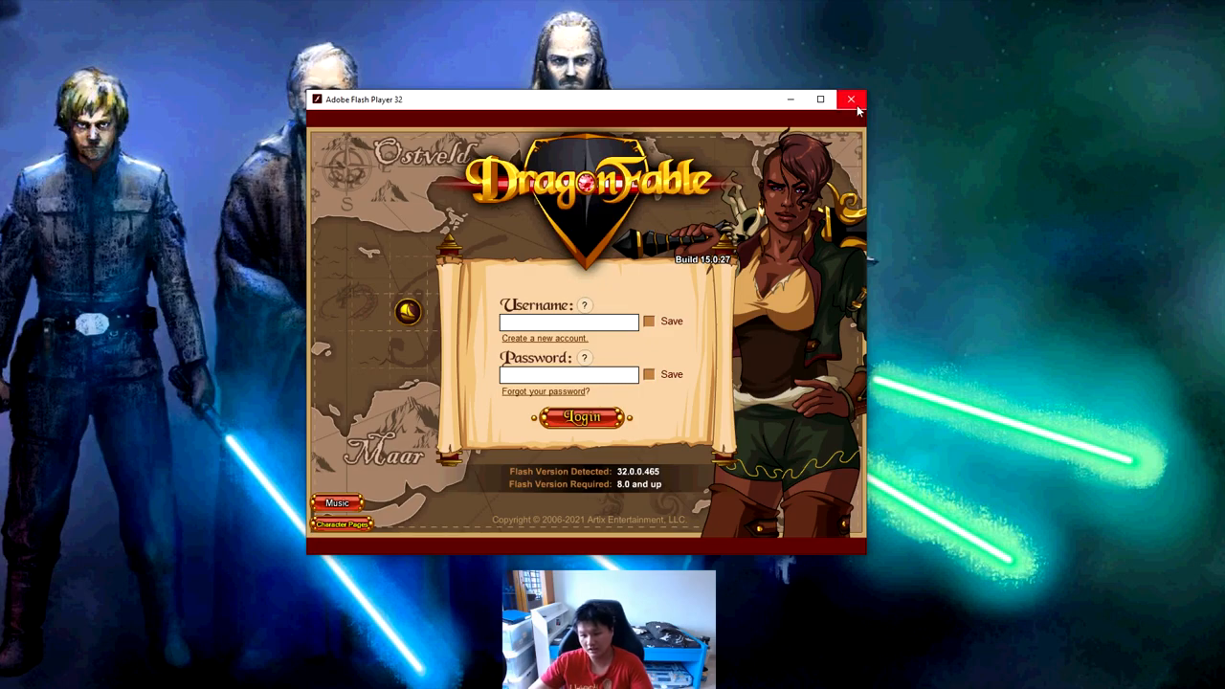
mouse_move(857, 99)
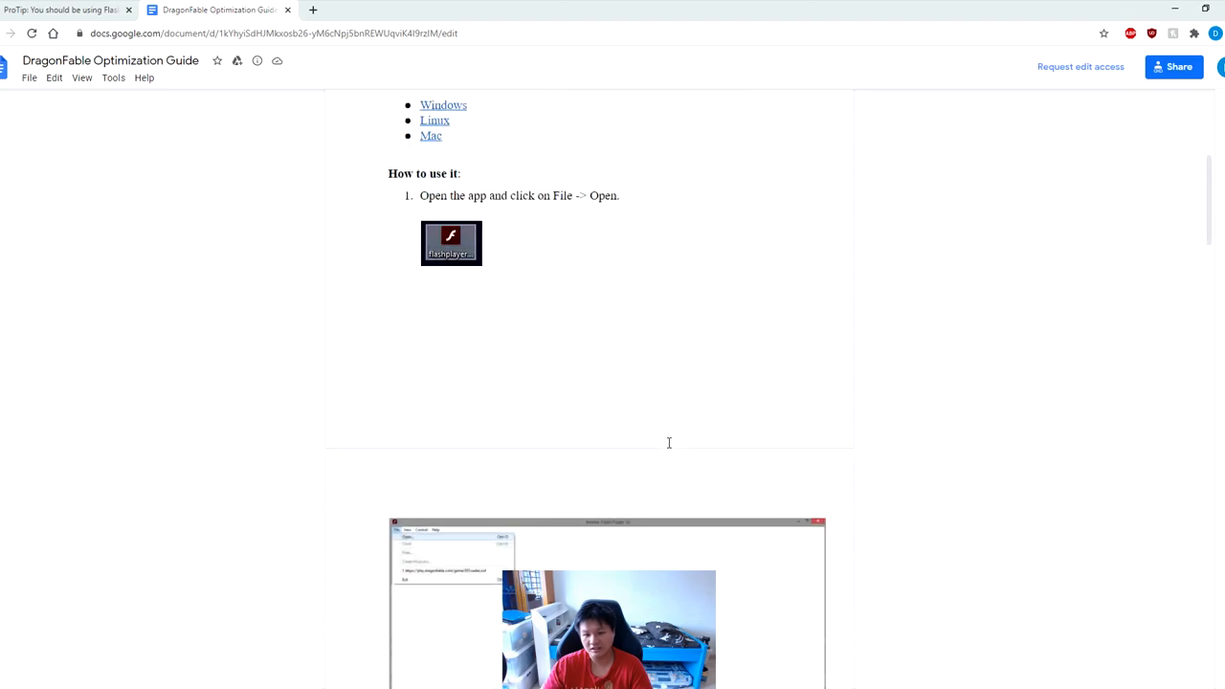
Scroll the guide down to Method 2 – Pale Moon browser with its download links and 'How to use it' steps
scroll(down, 3)
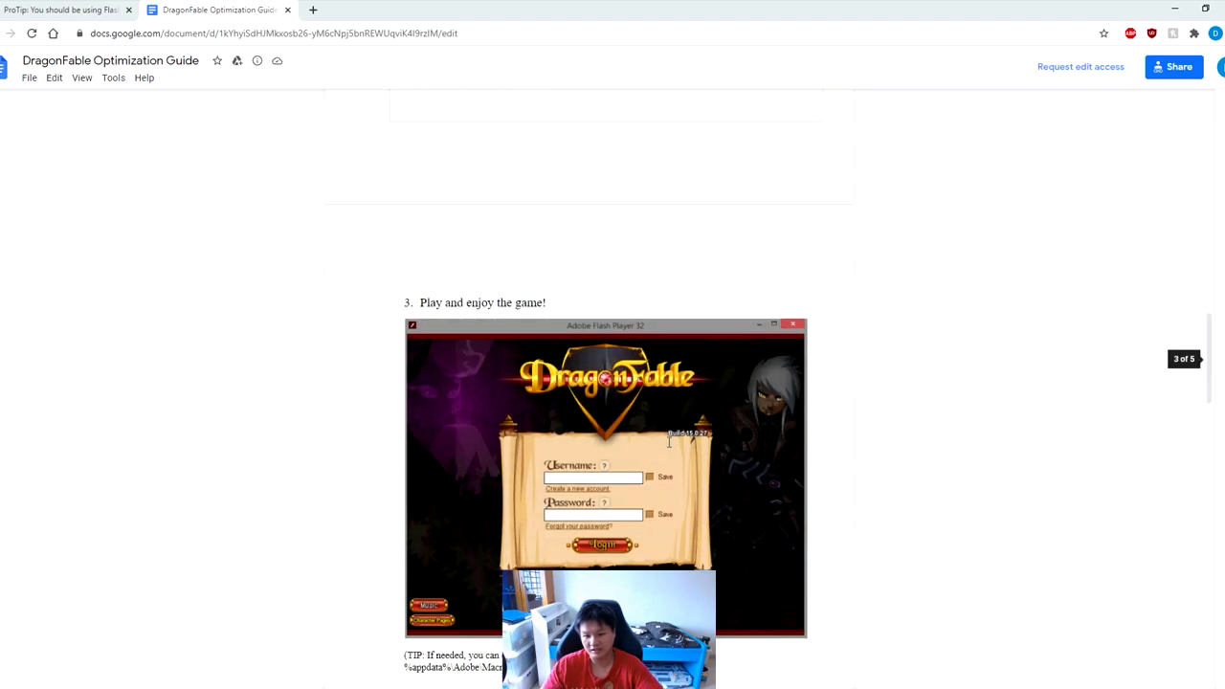
scroll(down, 3)
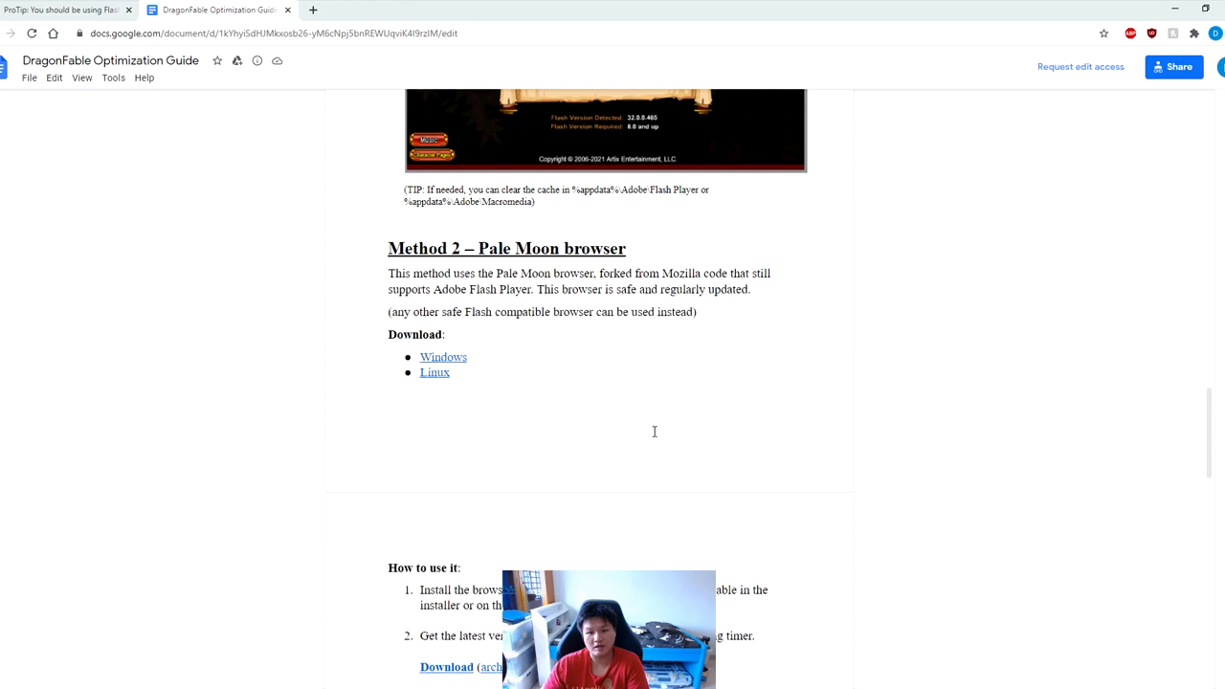
scroll(down, 3)
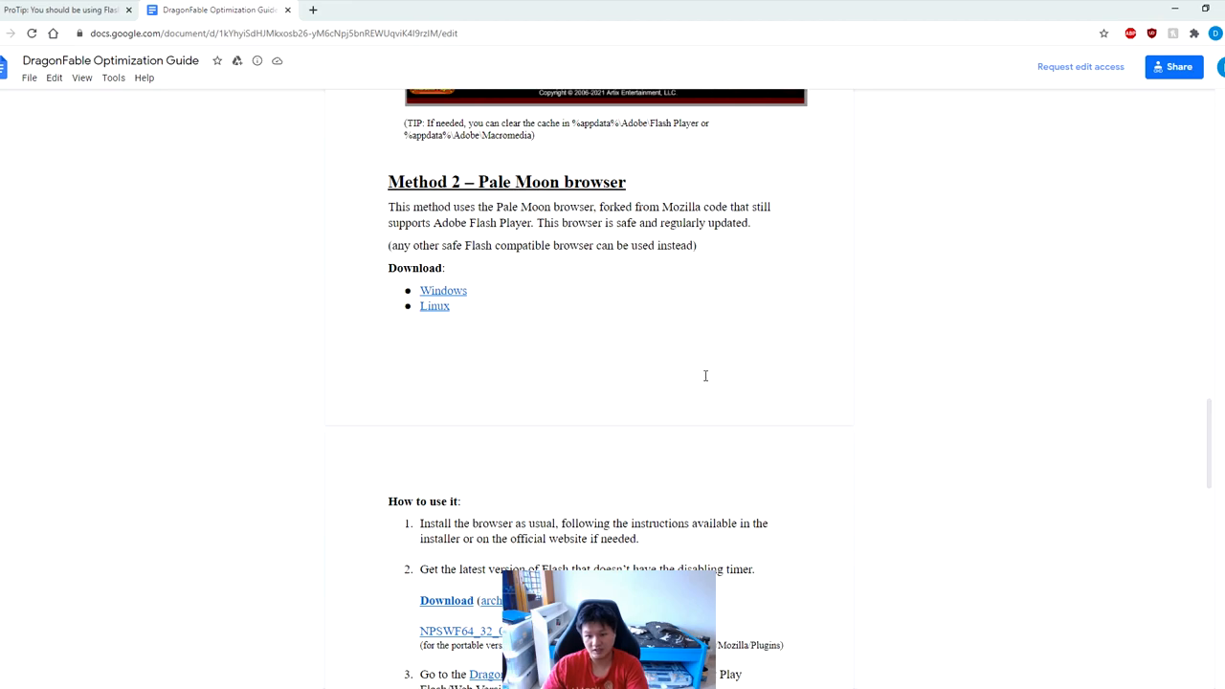
mouse_move(708, 354)
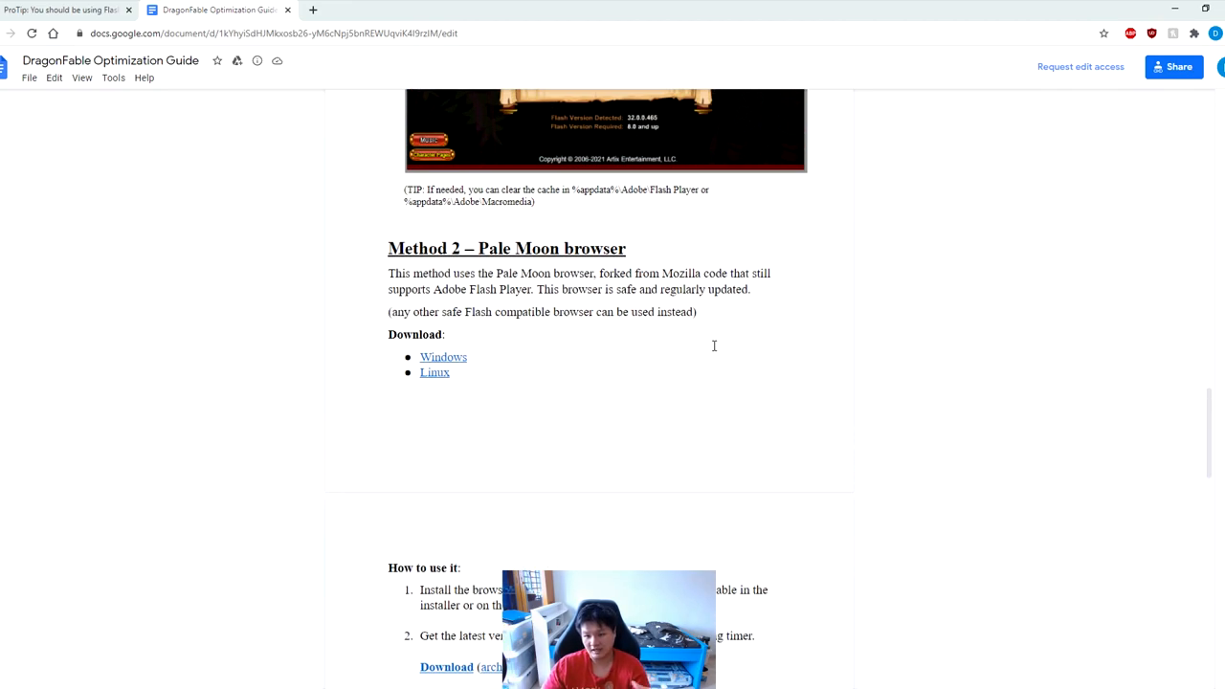
scroll(down, 3)
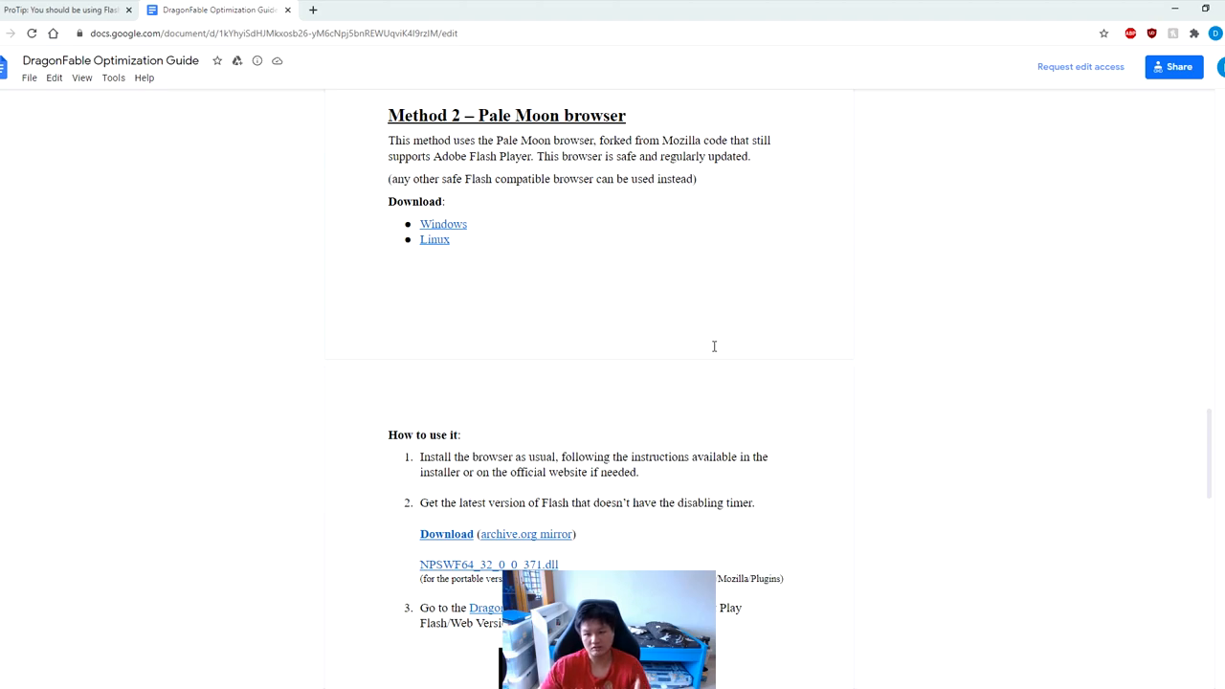
mouse_move(482, 226)
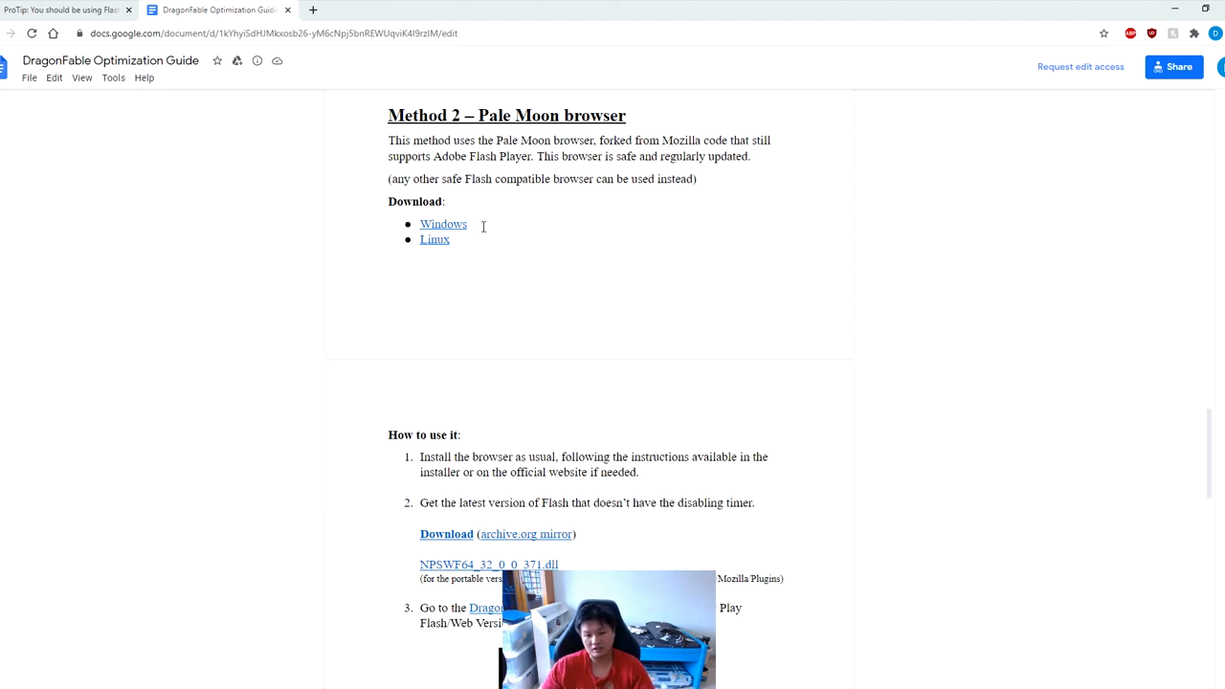
mouse_move(446, 239)
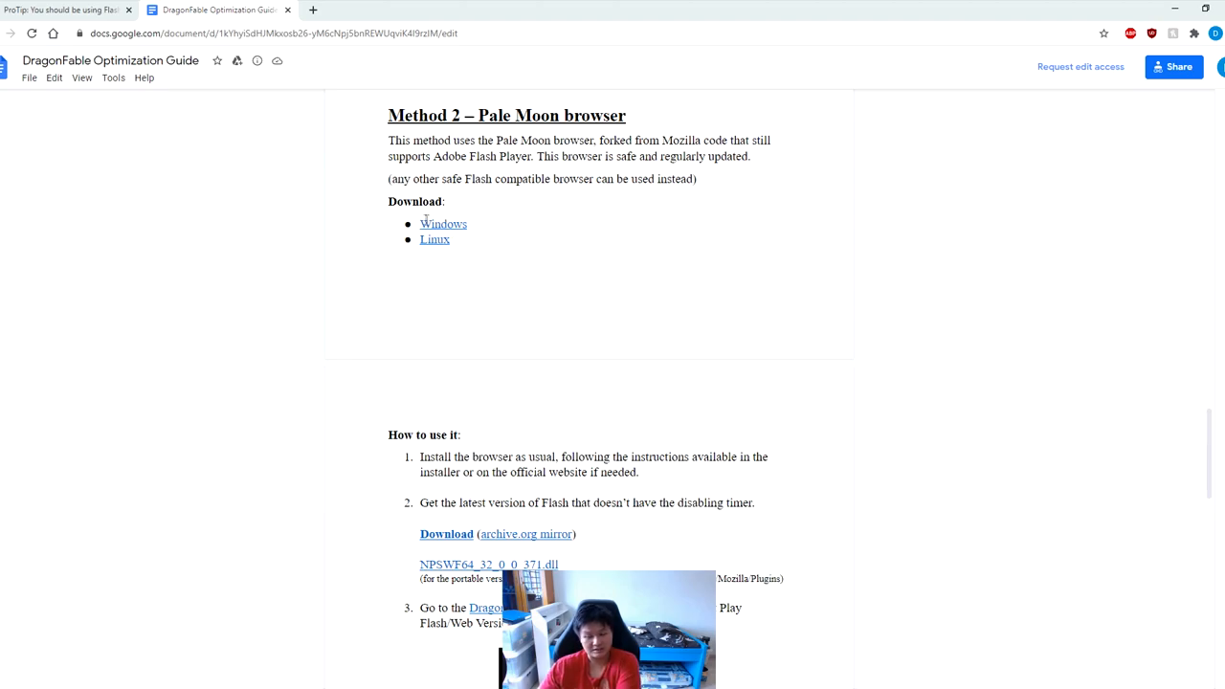
mouse_move(570, 256)
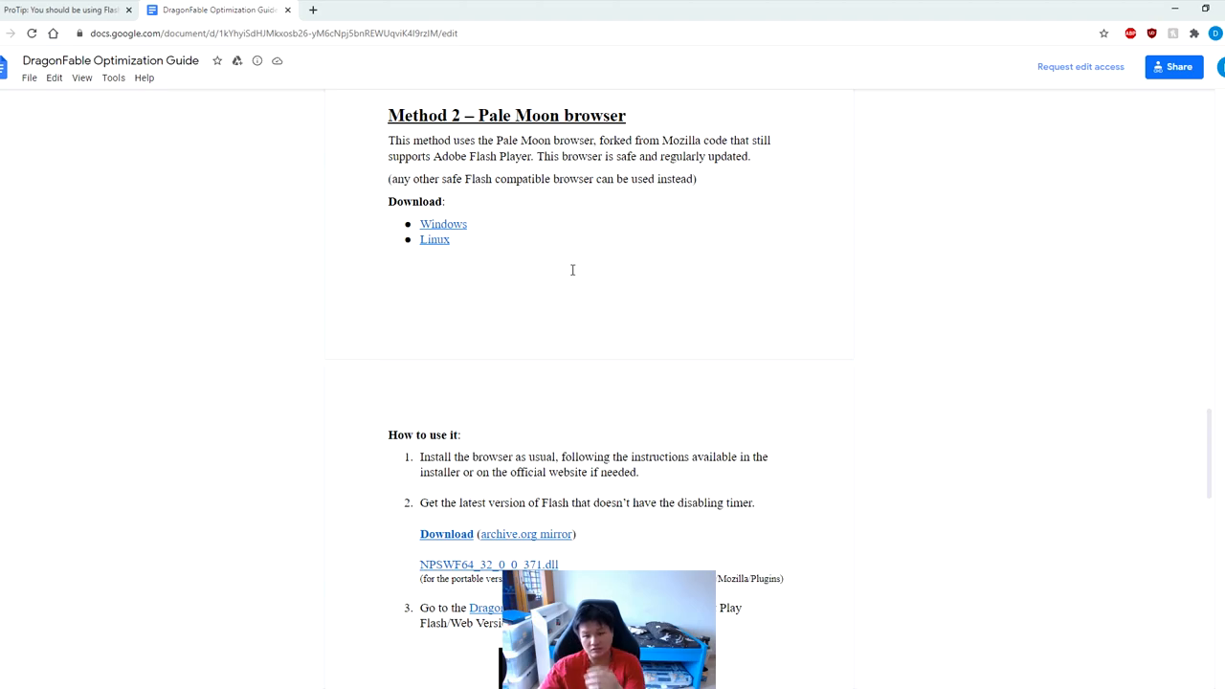
mouse_move(538, 214)
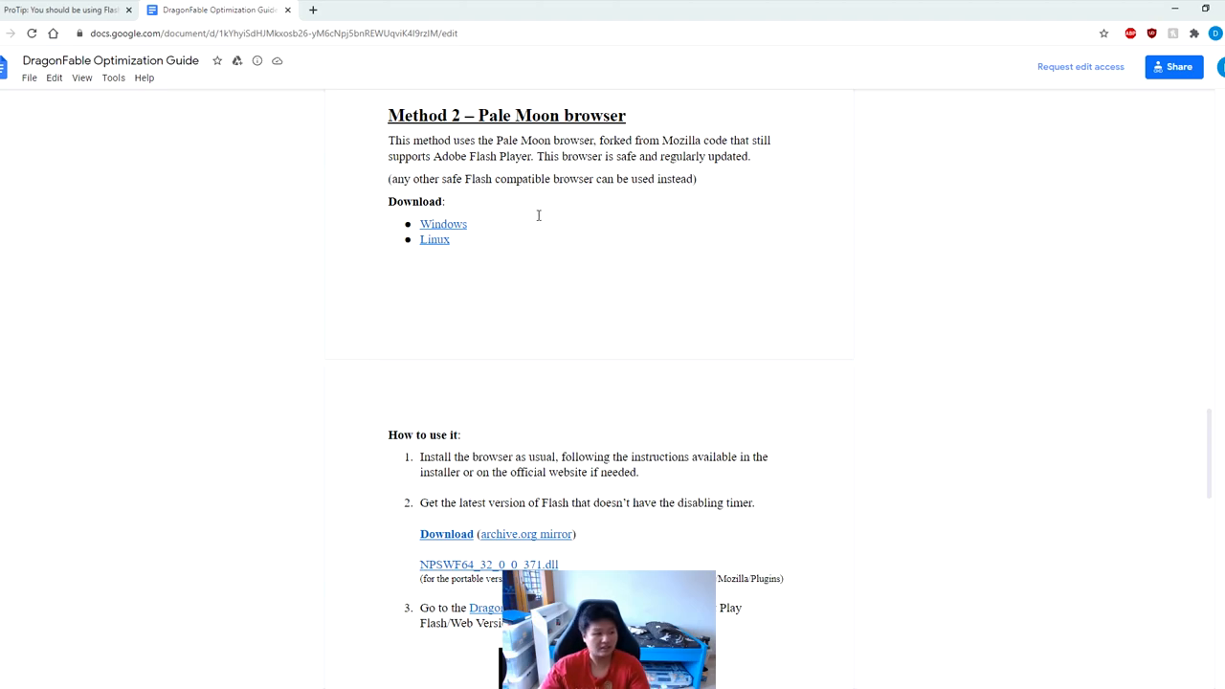
mouse_move(534, 220)
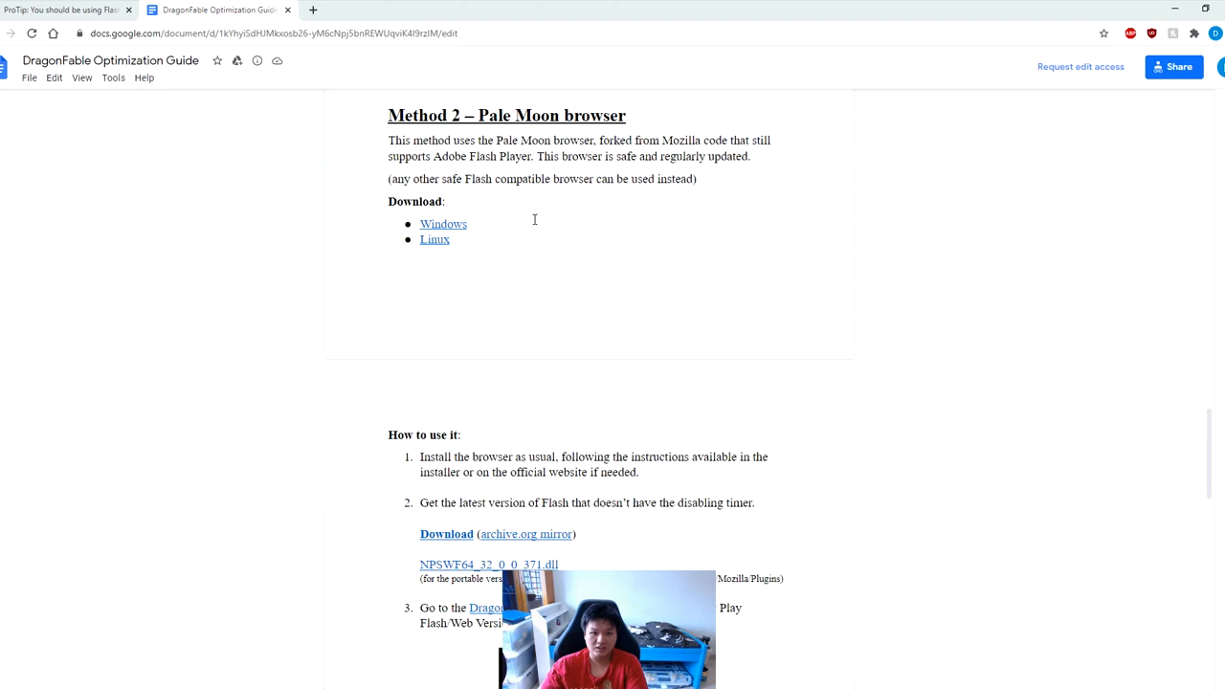
mouse_move(548, 302)
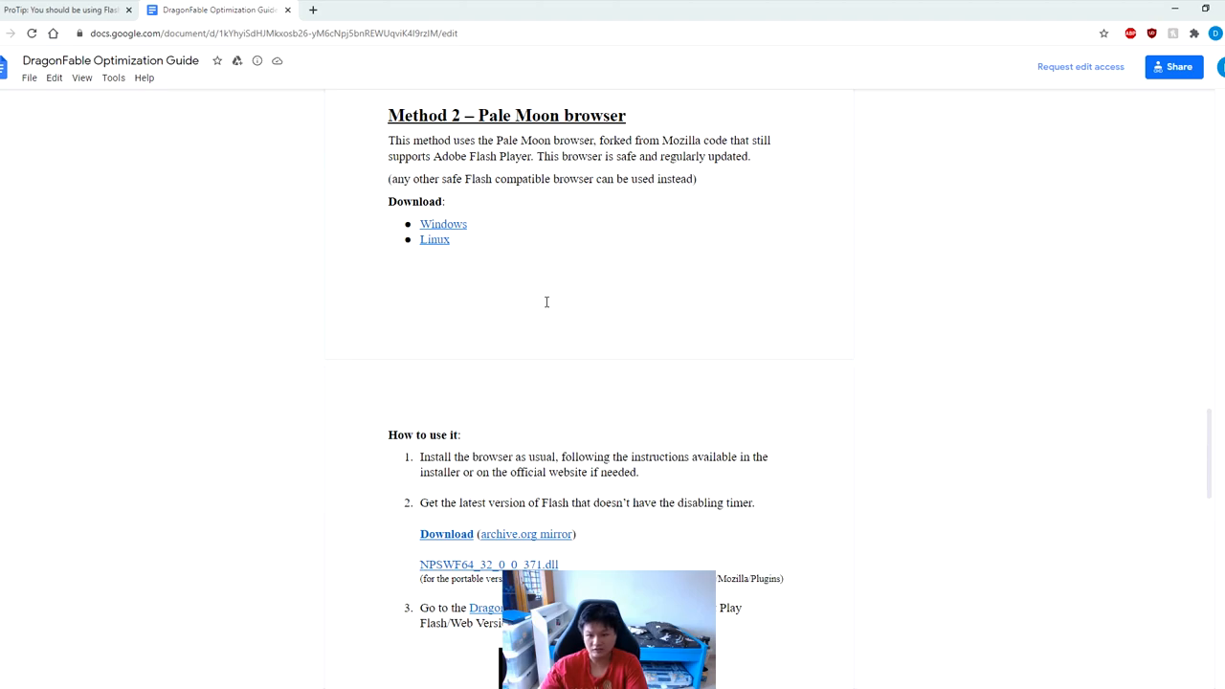
scroll(up, 3)
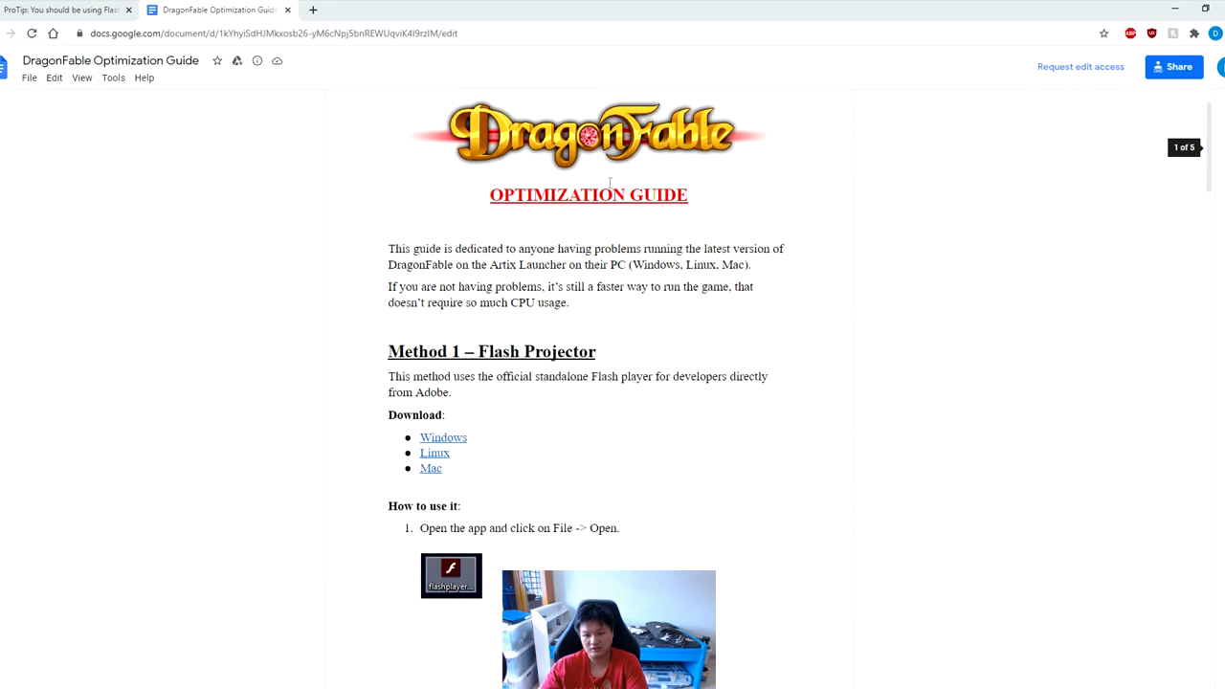
scroll(down, 3)
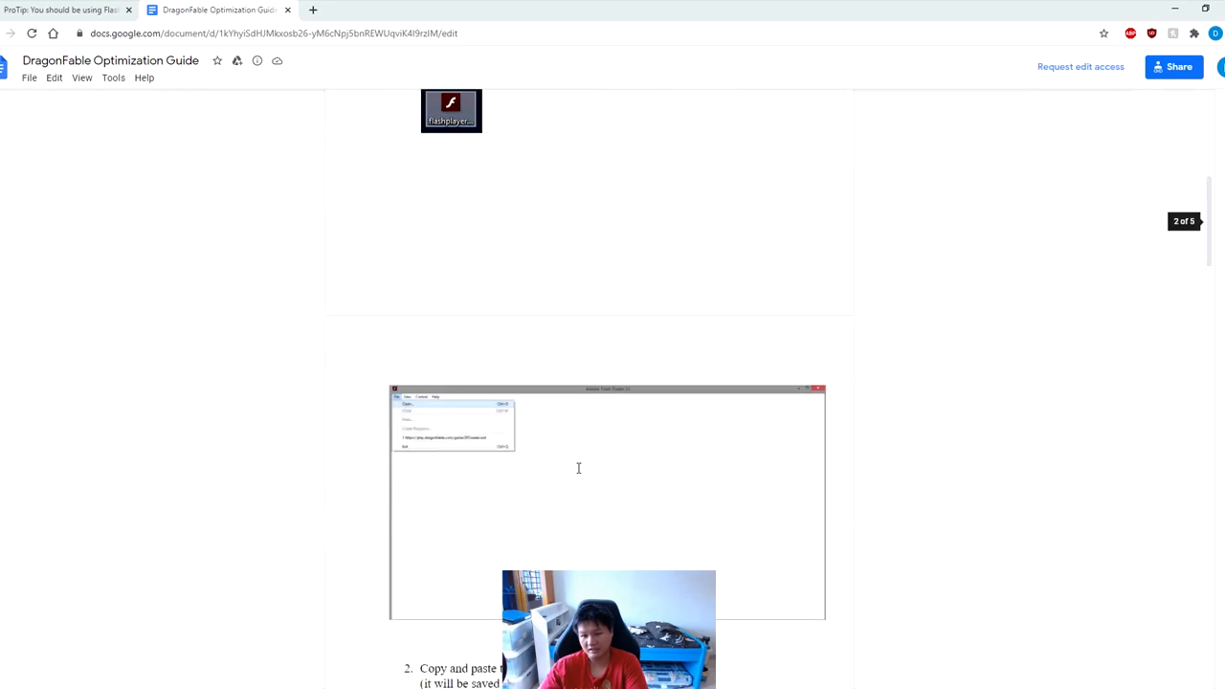
scroll(down, 3)
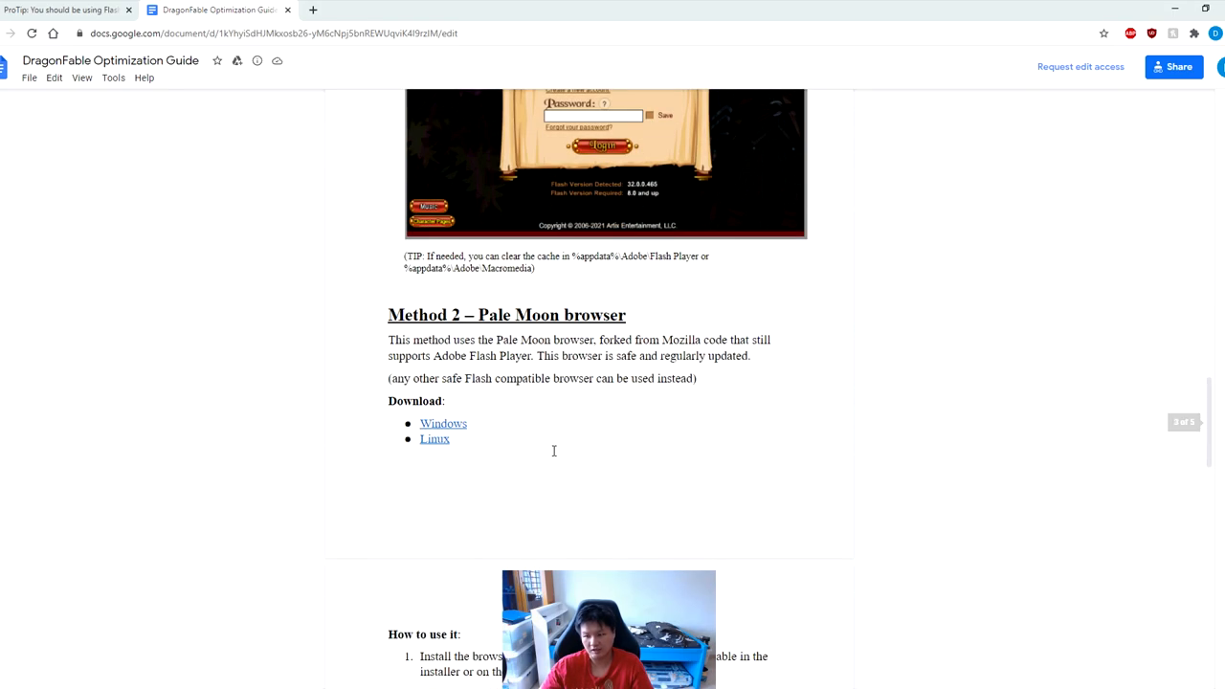
scroll(down, 3)
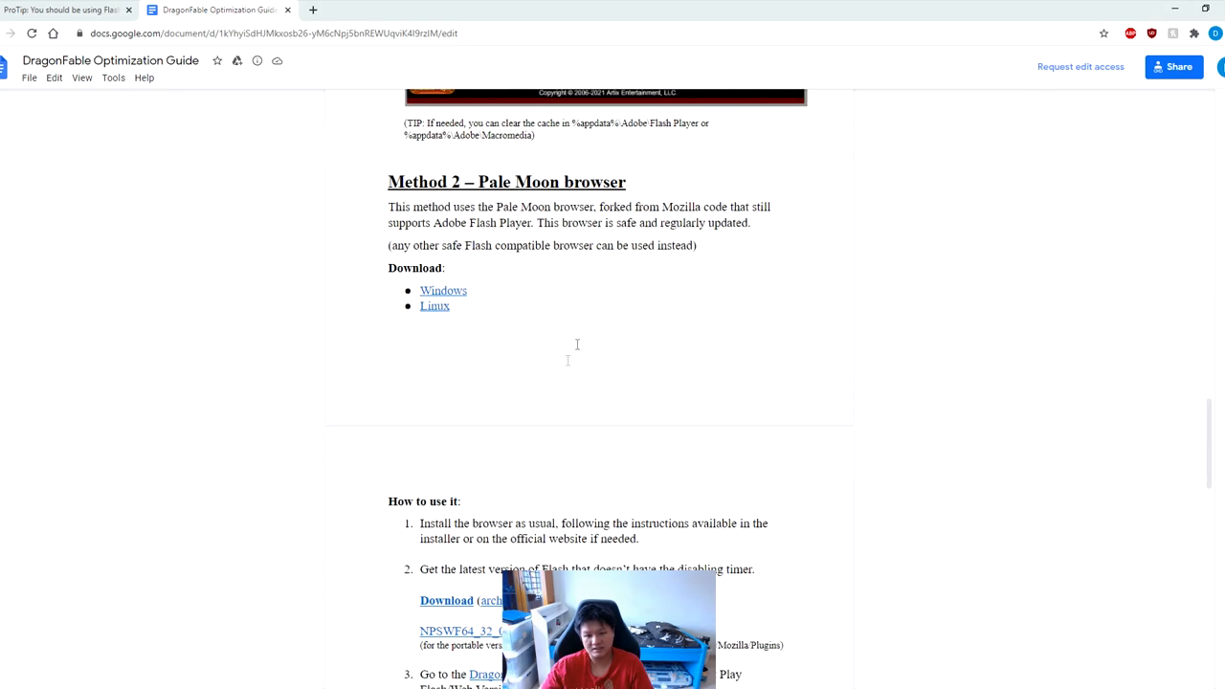
mouse_move(614, 381)
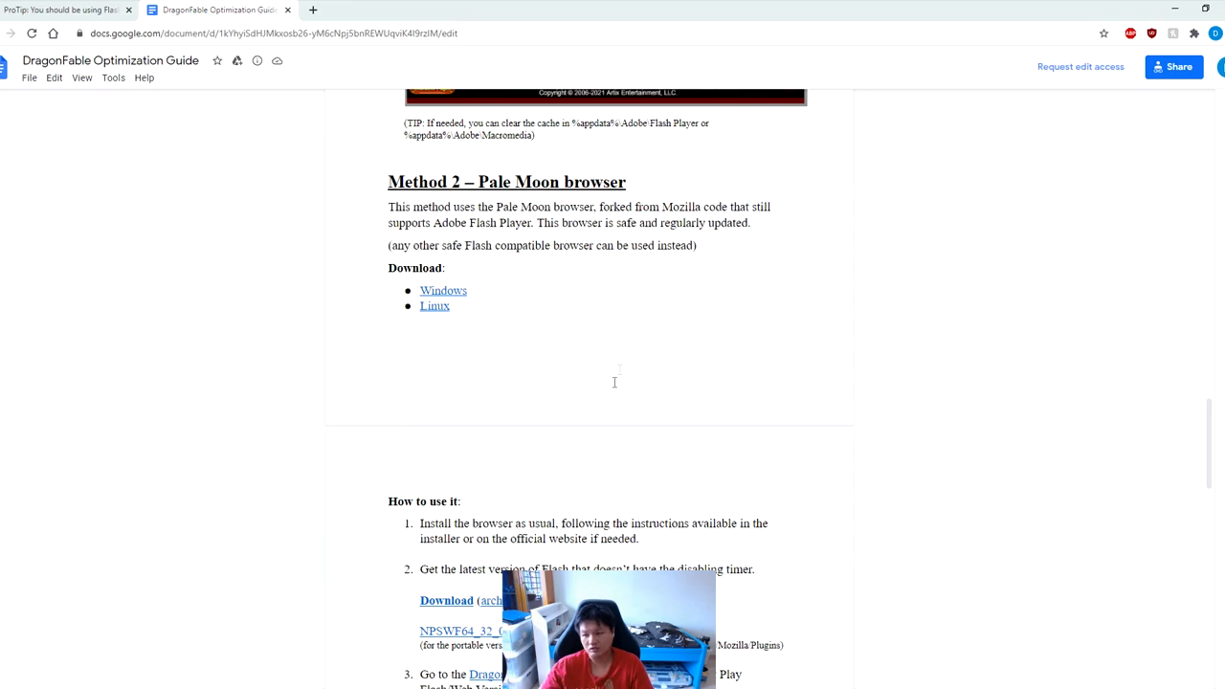
scroll(down, 3)
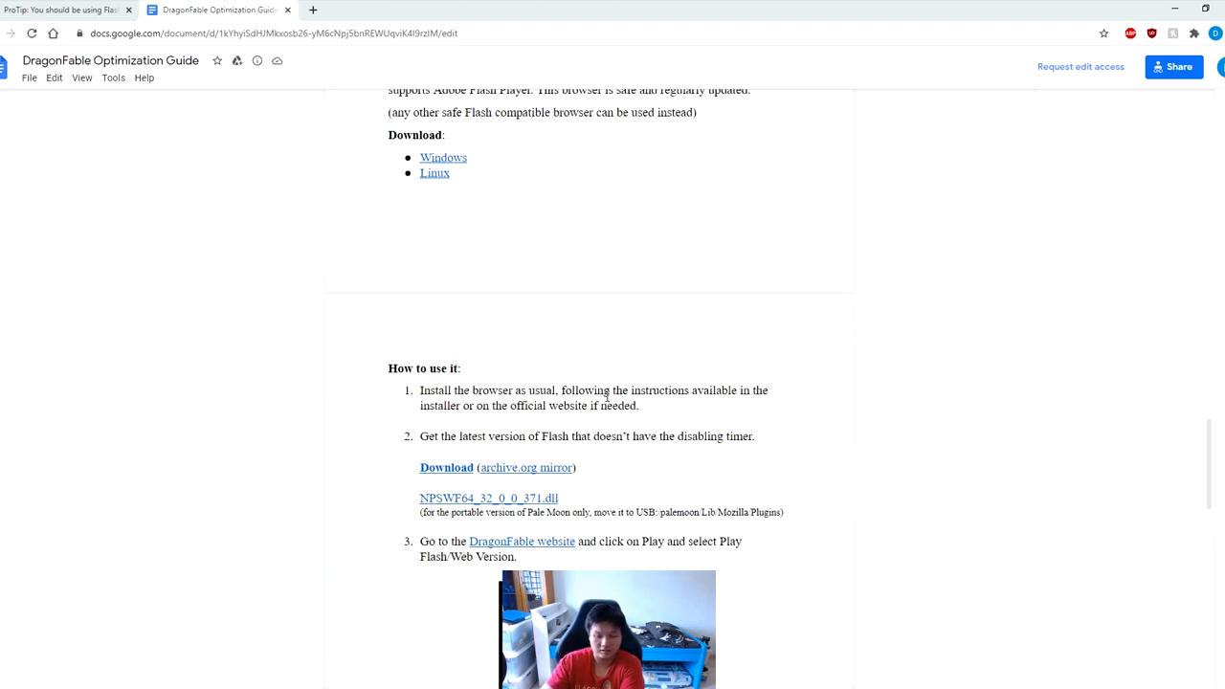
scroll(up, 3)
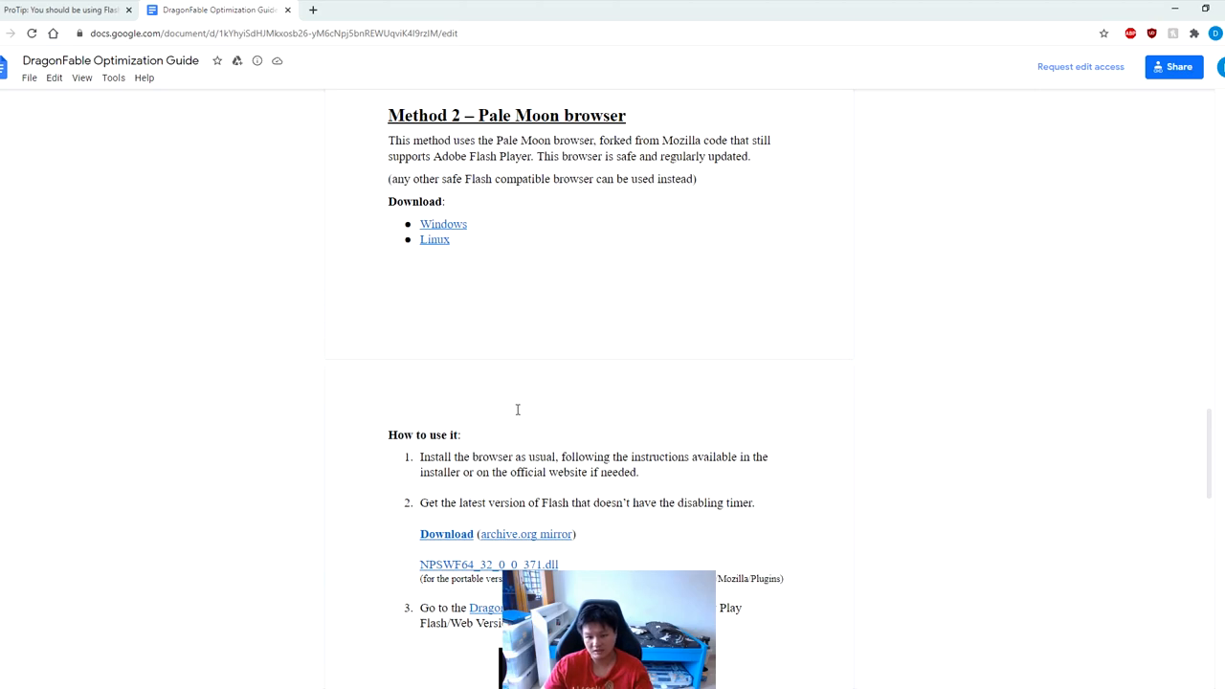
scroll(down, 3)
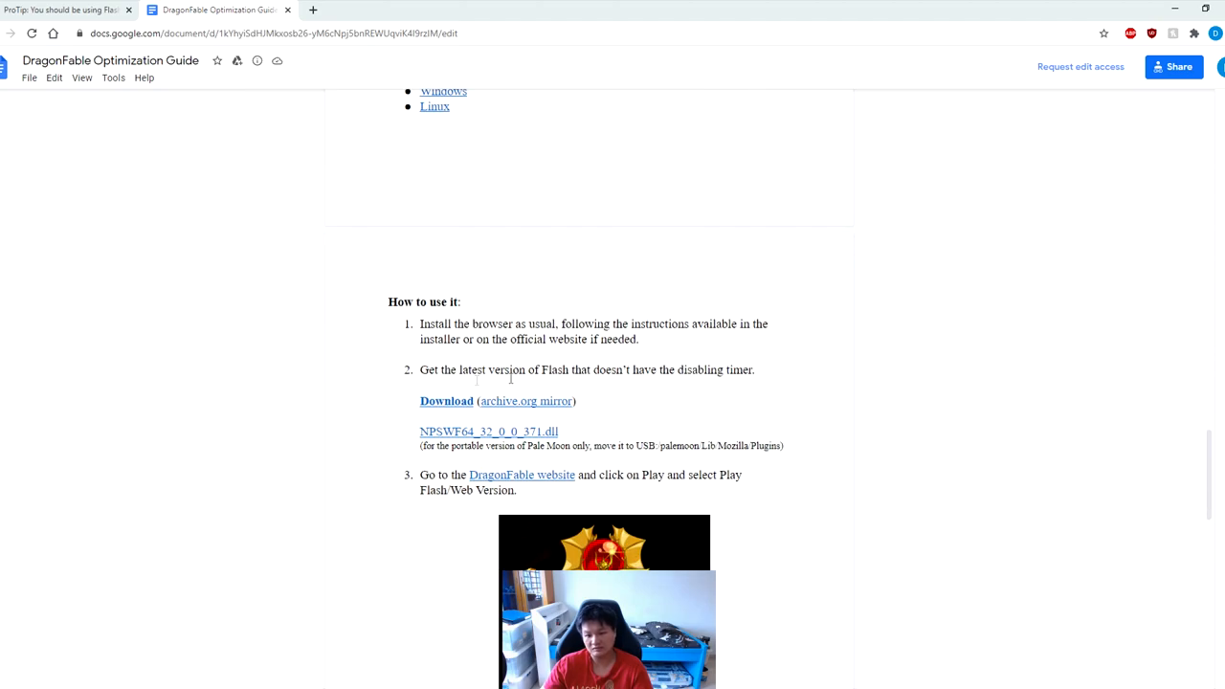
mouse_move(701, 385)
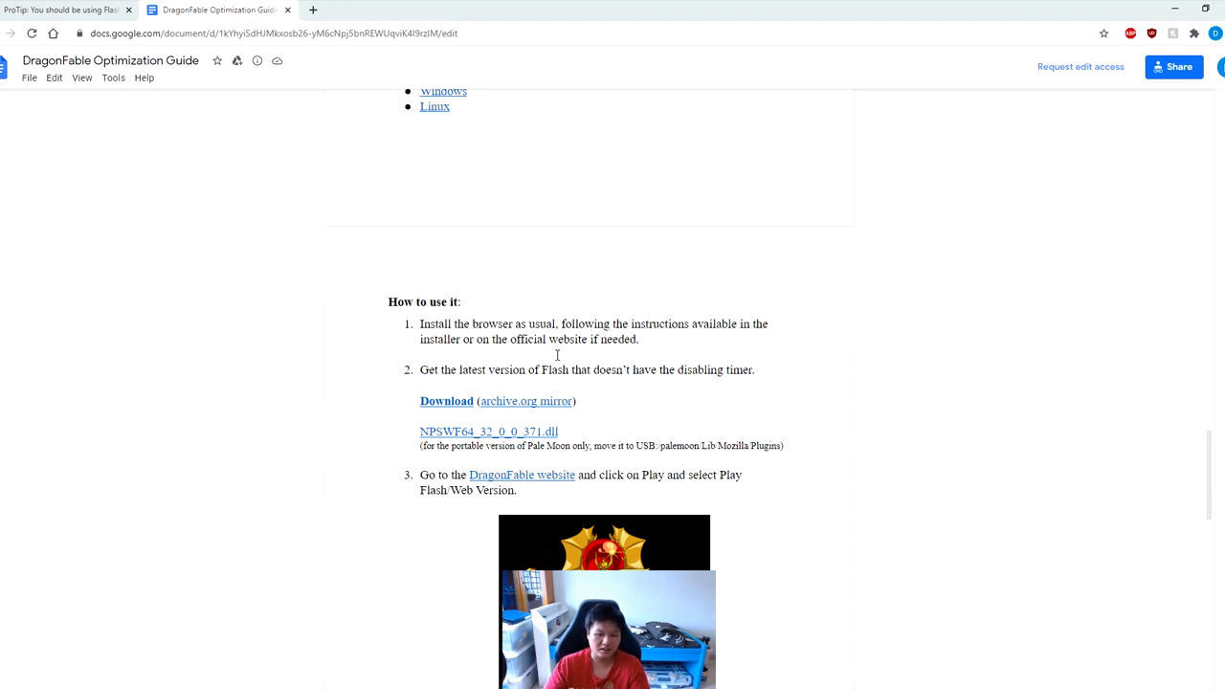
scroll(down, 3)
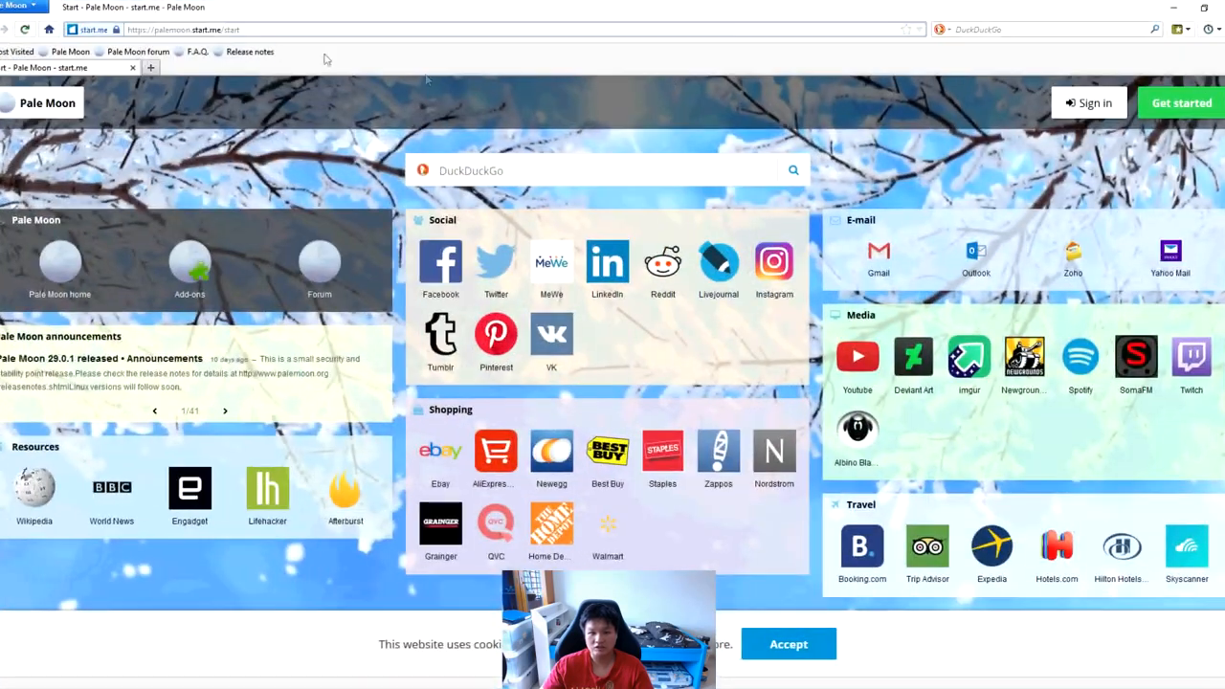
Go to dragonfable.com in Pale Moon and launch the Flash web version via Play
text(drag)
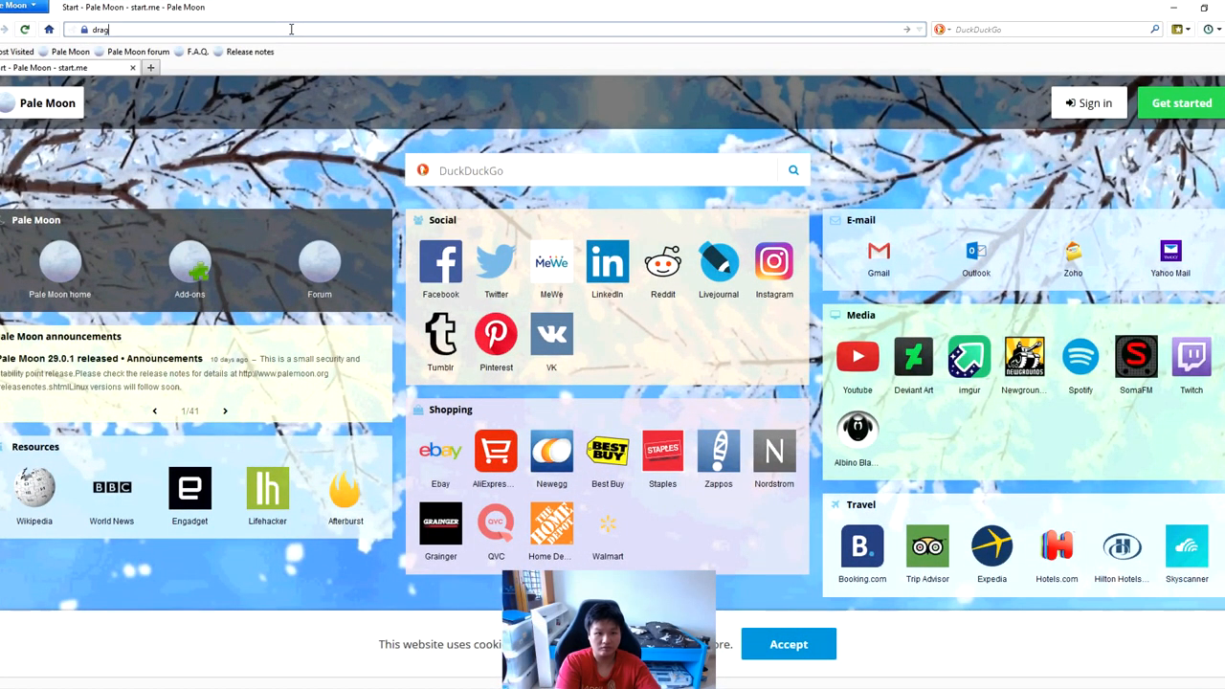
text(dragonfable.com/)
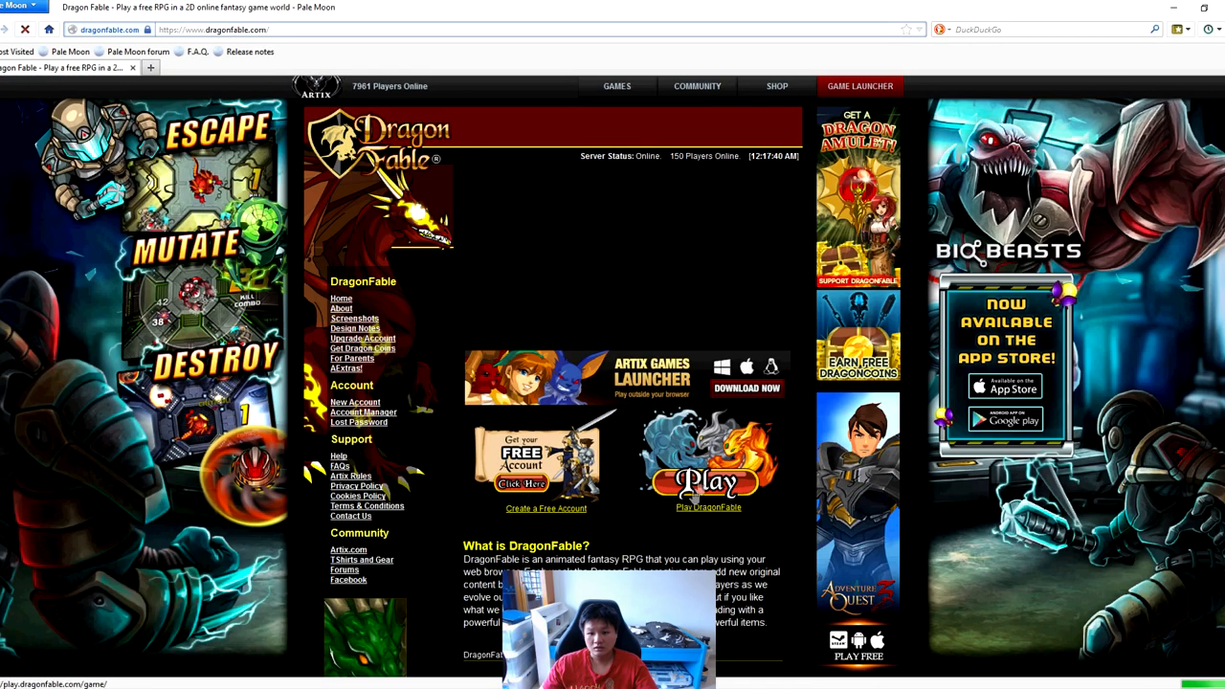
click(708, 482)
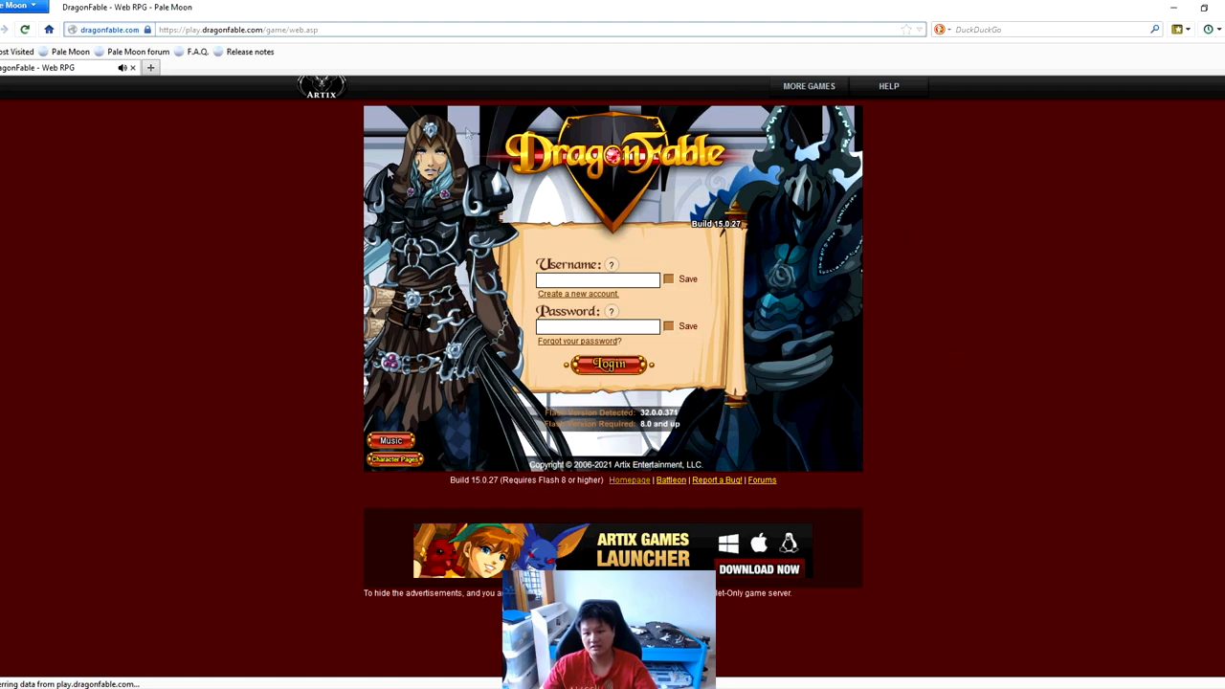
mouse_move(349, 207)
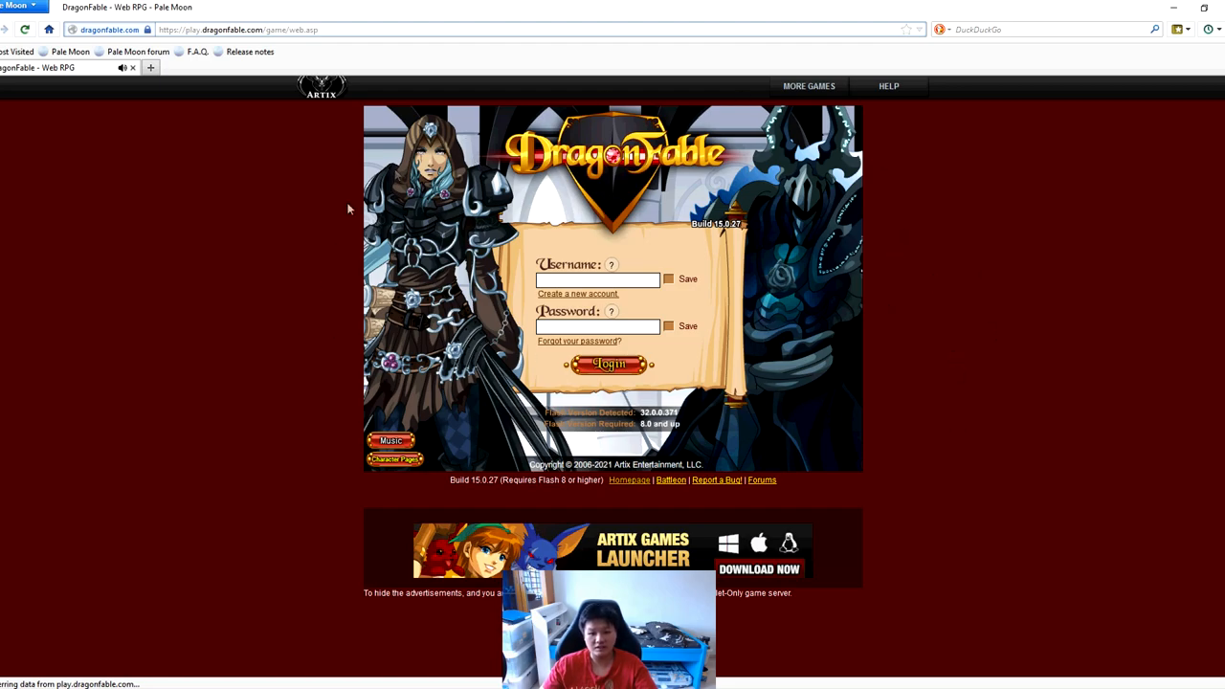
mouse_move(514, 222)
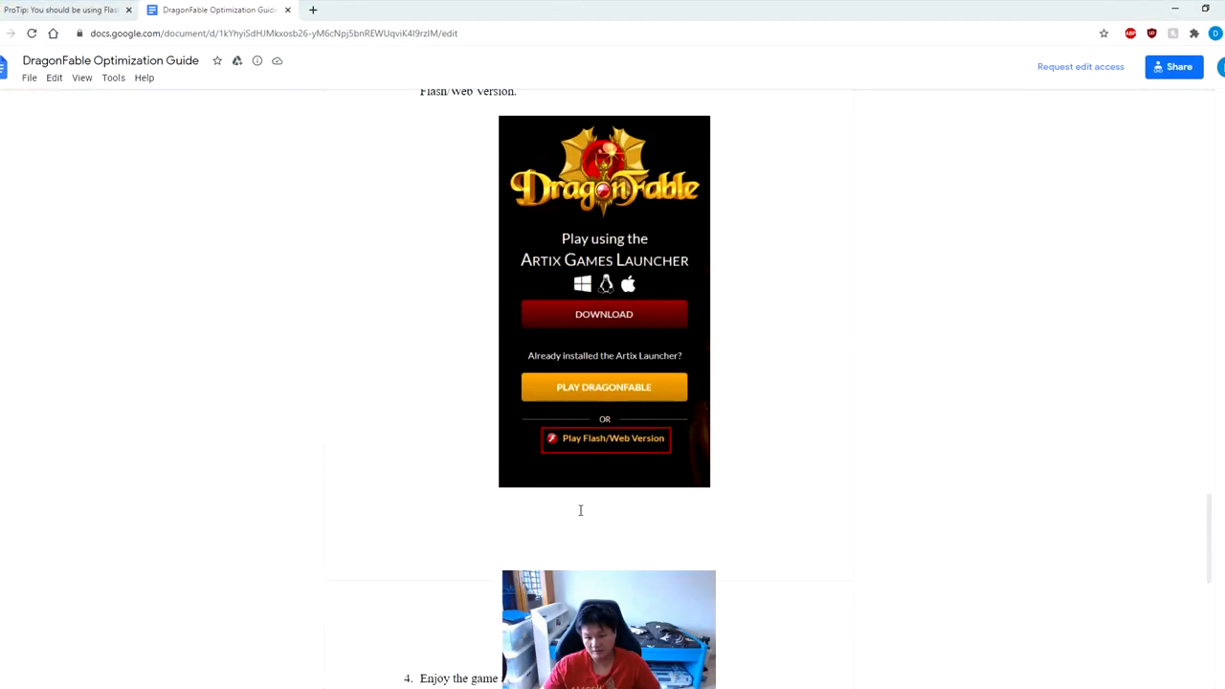
mouse_move(838, 480)
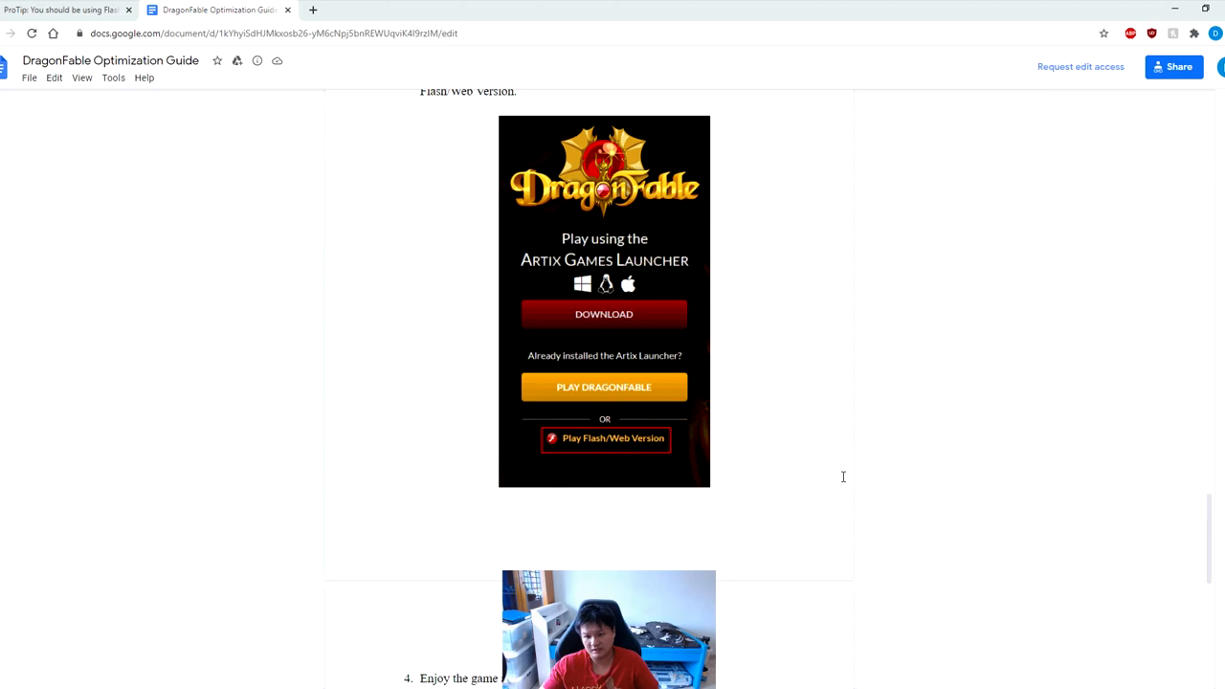
Scroll the guide past step 3's screenshot to step 4 about enjoying the game on the DA server
scroll(down, 3)
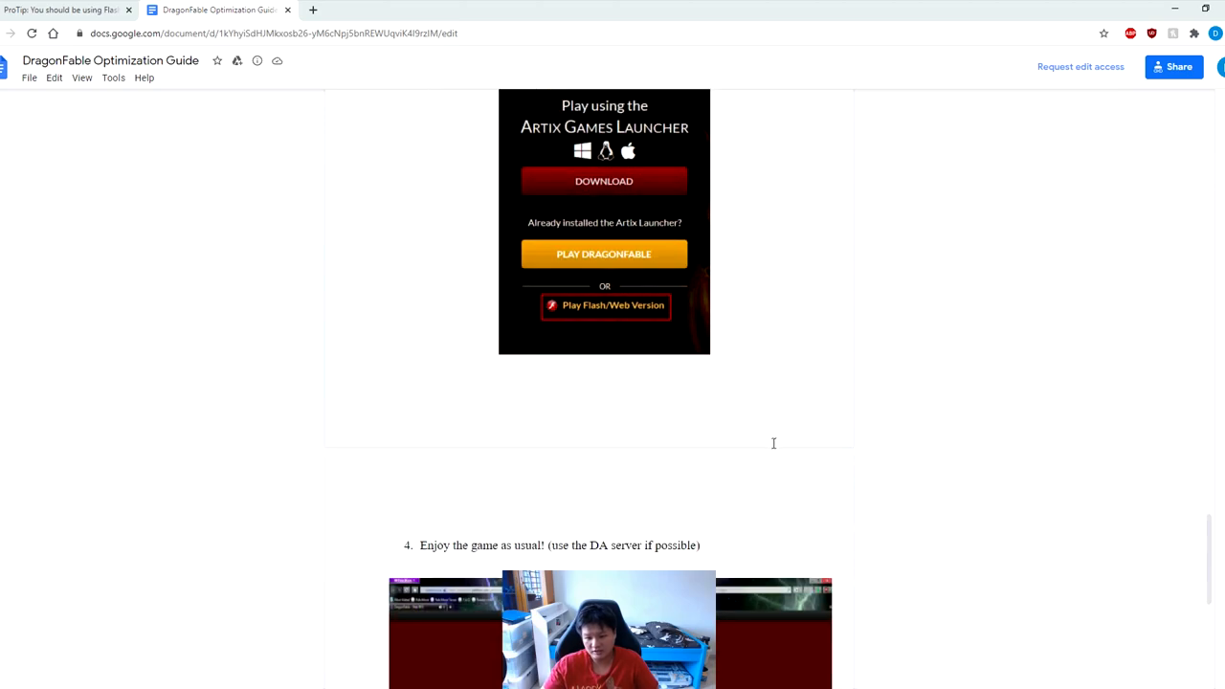
scroll(down, 3)
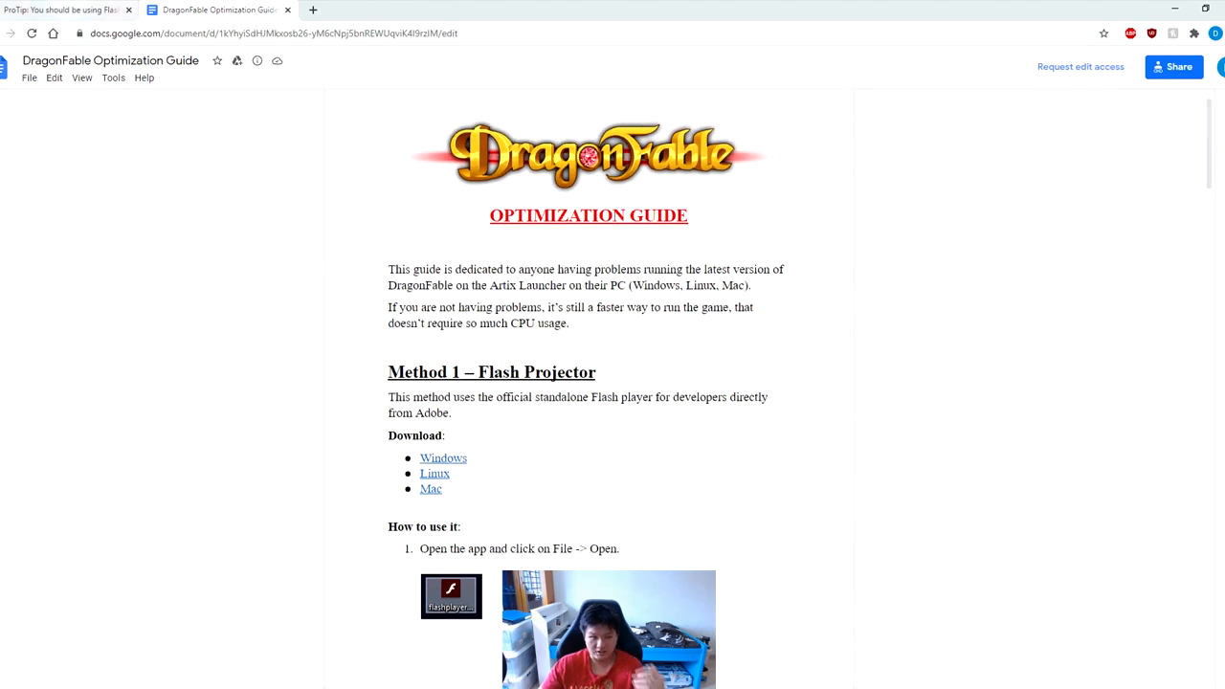
mouse_move(151, 54)
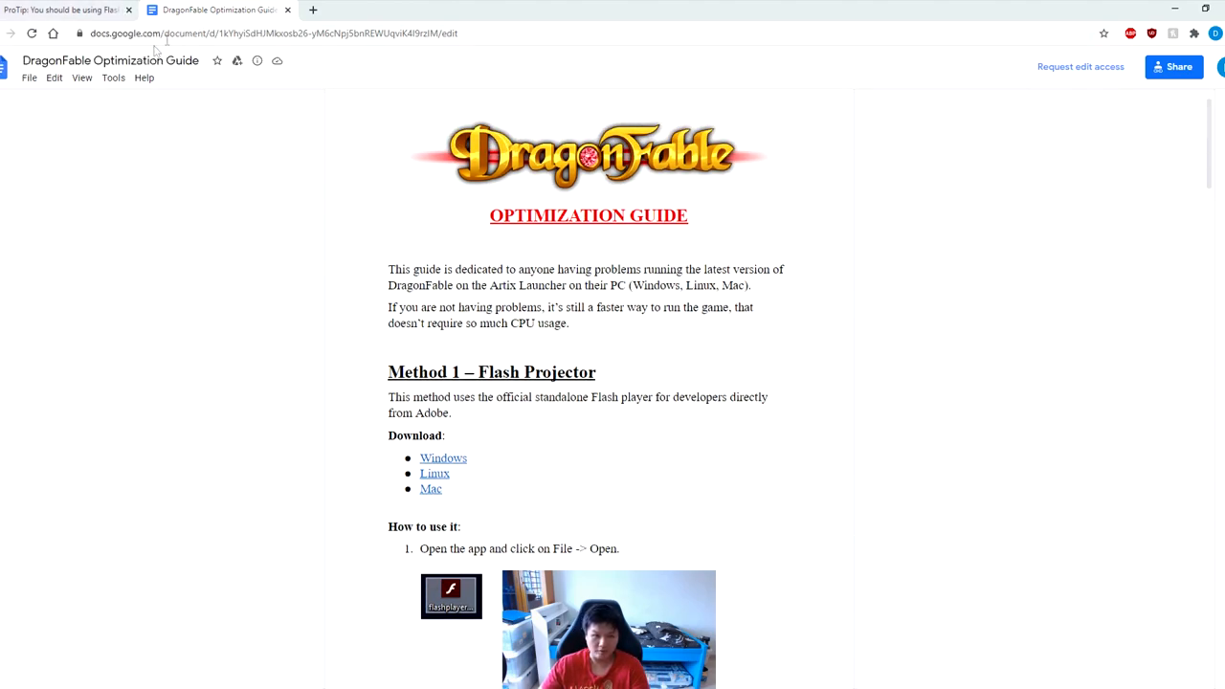
mouse_move(513, 348)
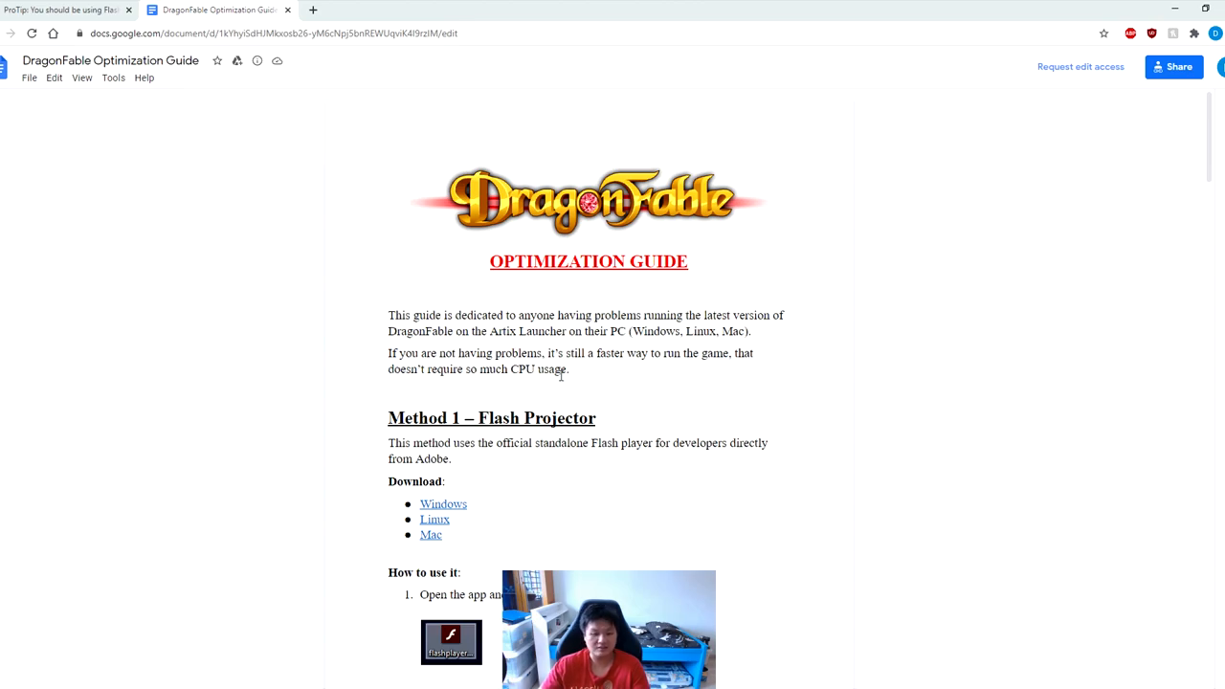
Scroll the guide to Method 1's Flash Projector download links and first usage step
scroll(down, 3)
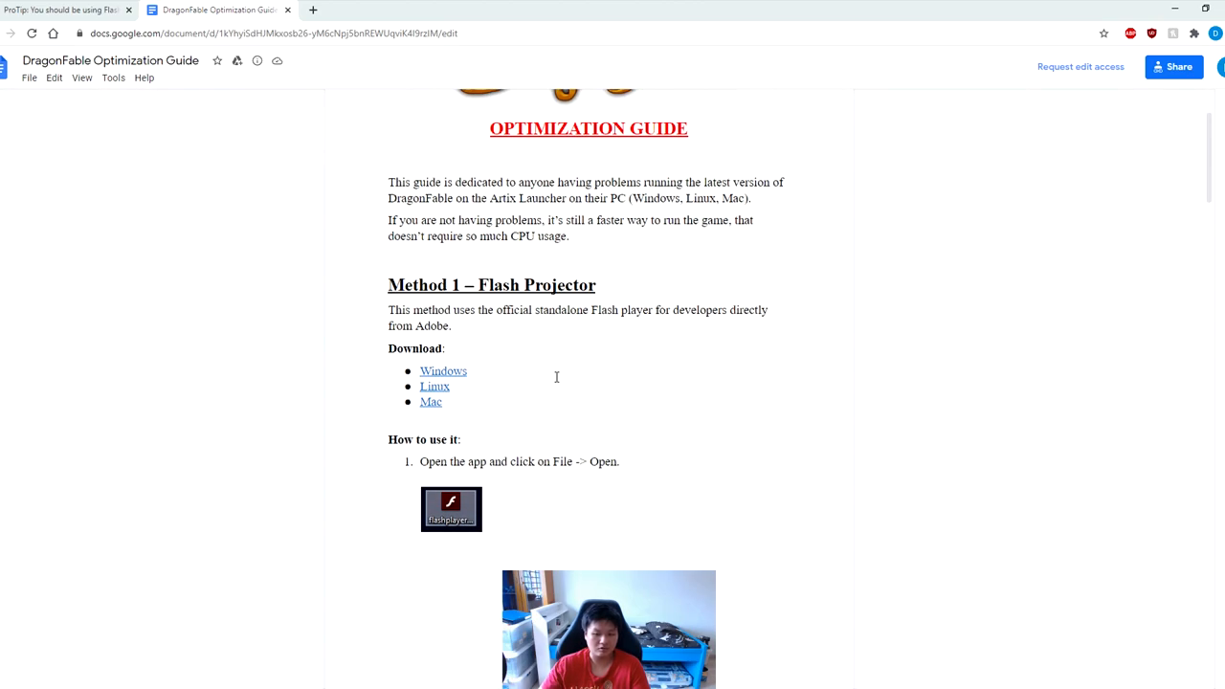